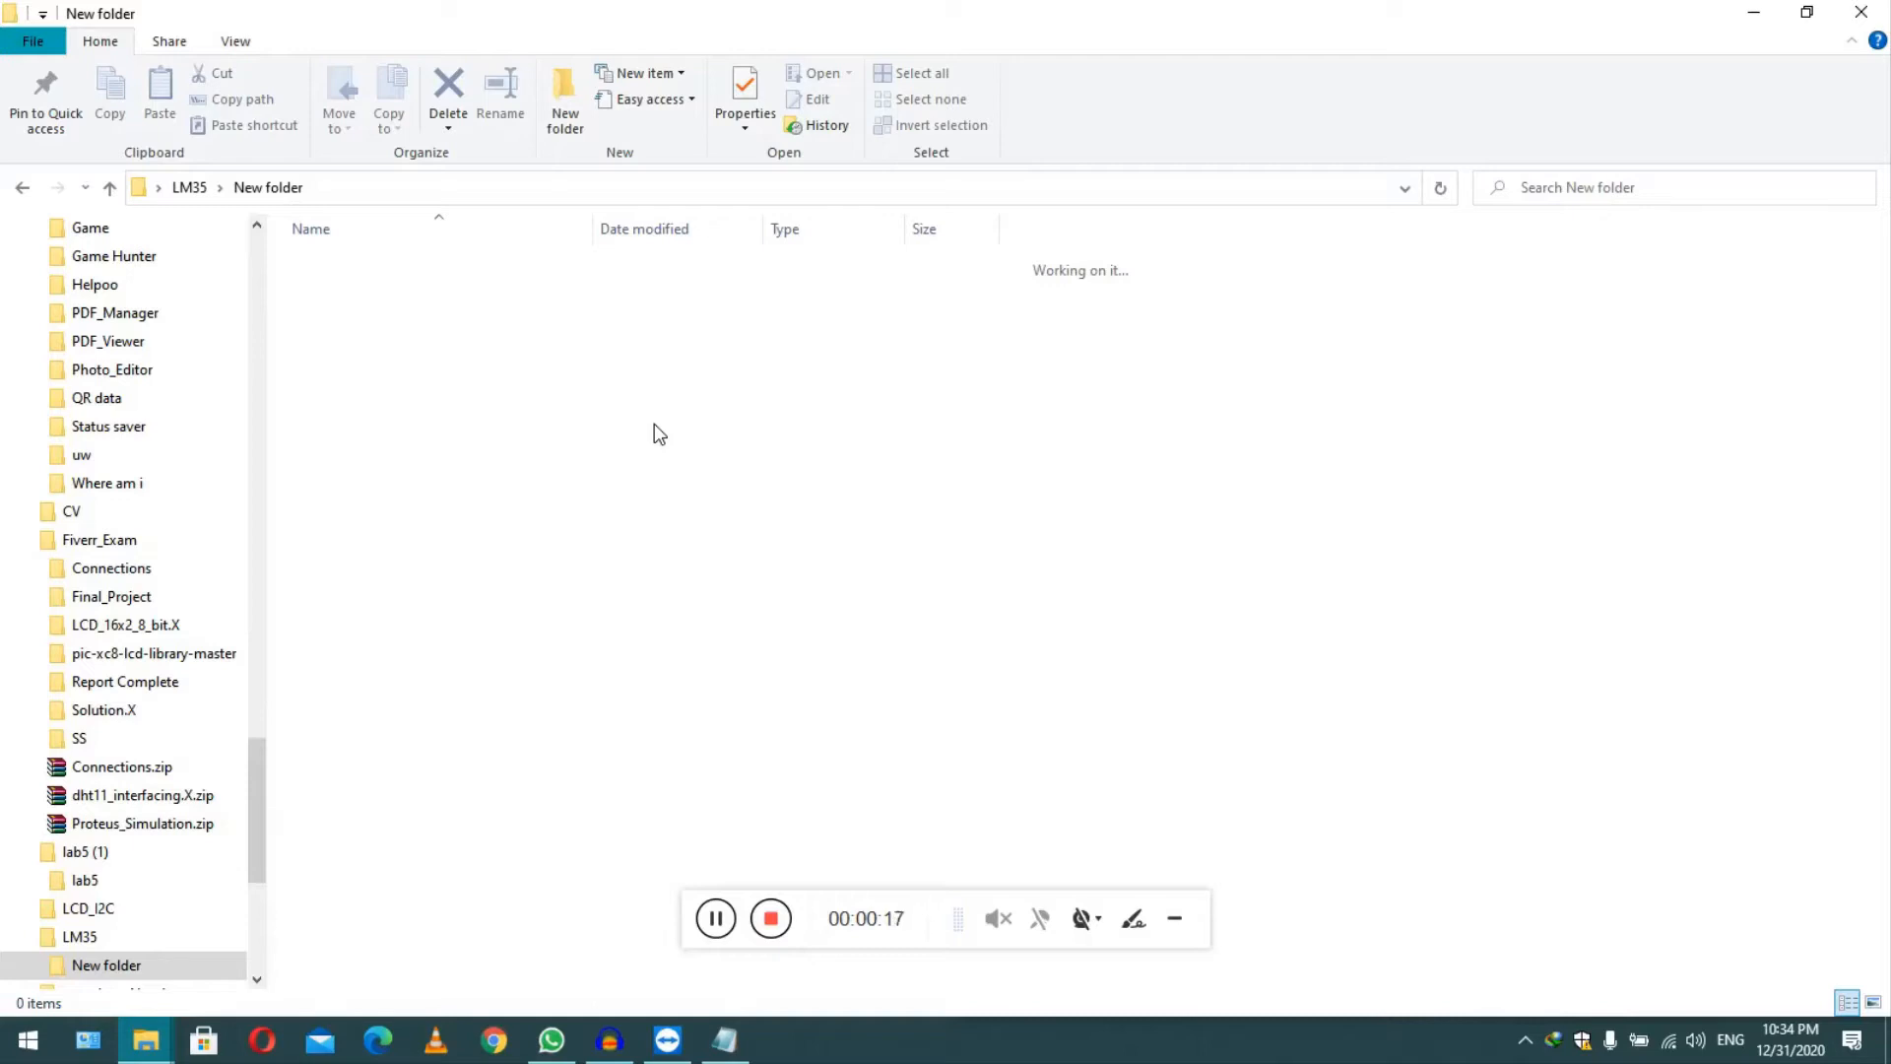
{"action": "mouse_move", "coordinate": [378, 366]}
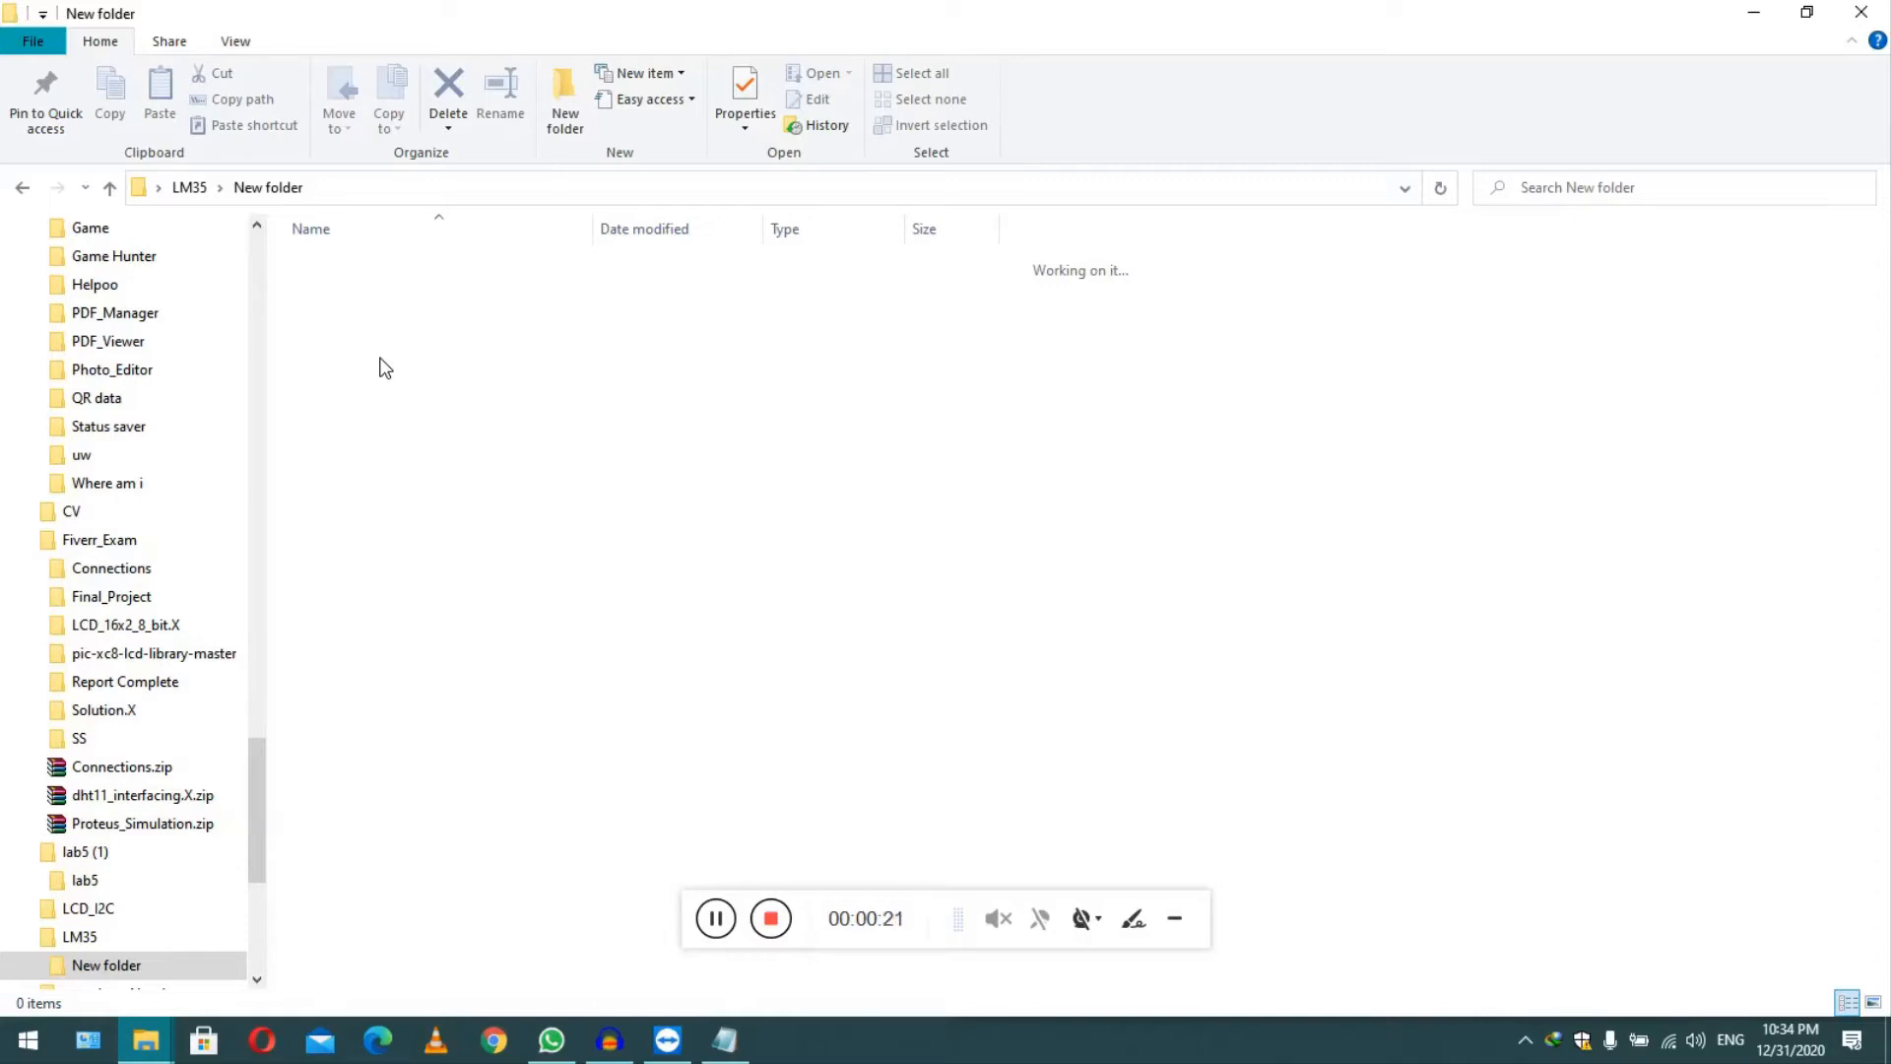
Create an empty text document named virus.txt in the New folder and select it
{"action": "right_click", "coordinate": [378, 366]}
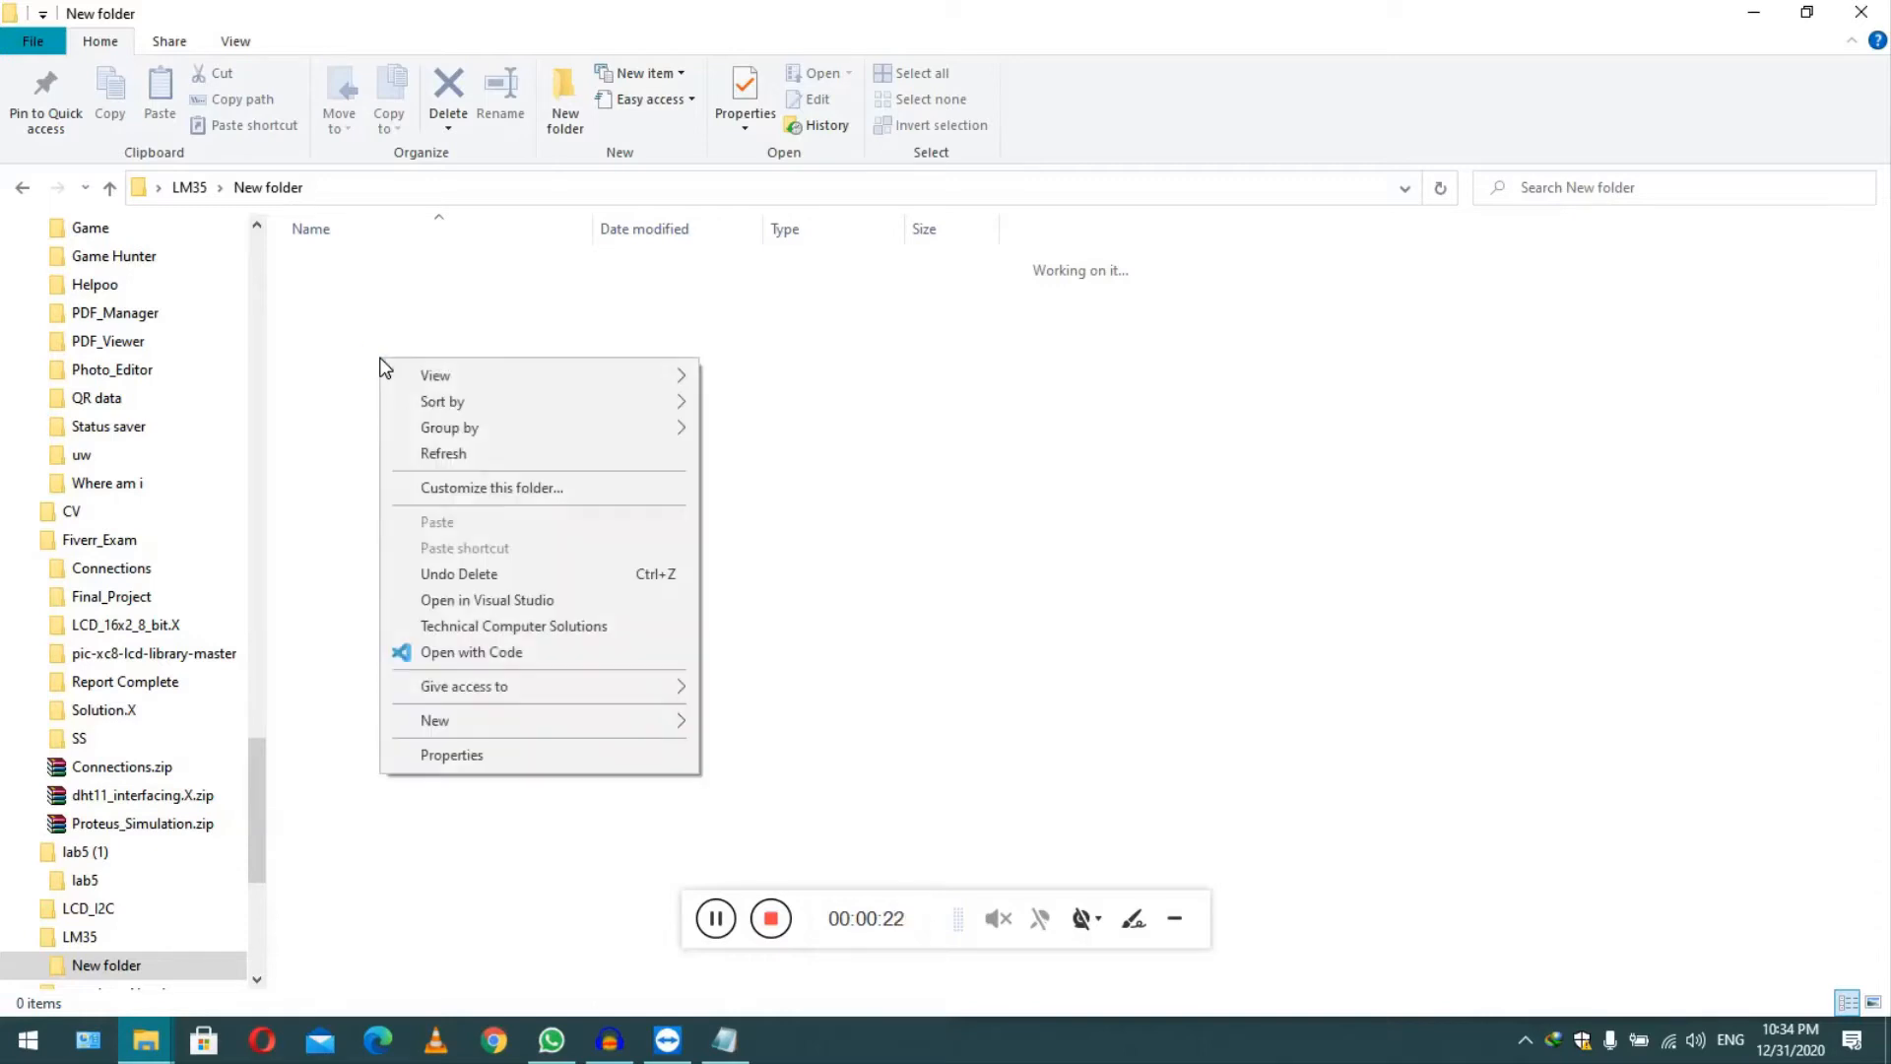
{"action": "left_click", "coordinate": [435, 720]}
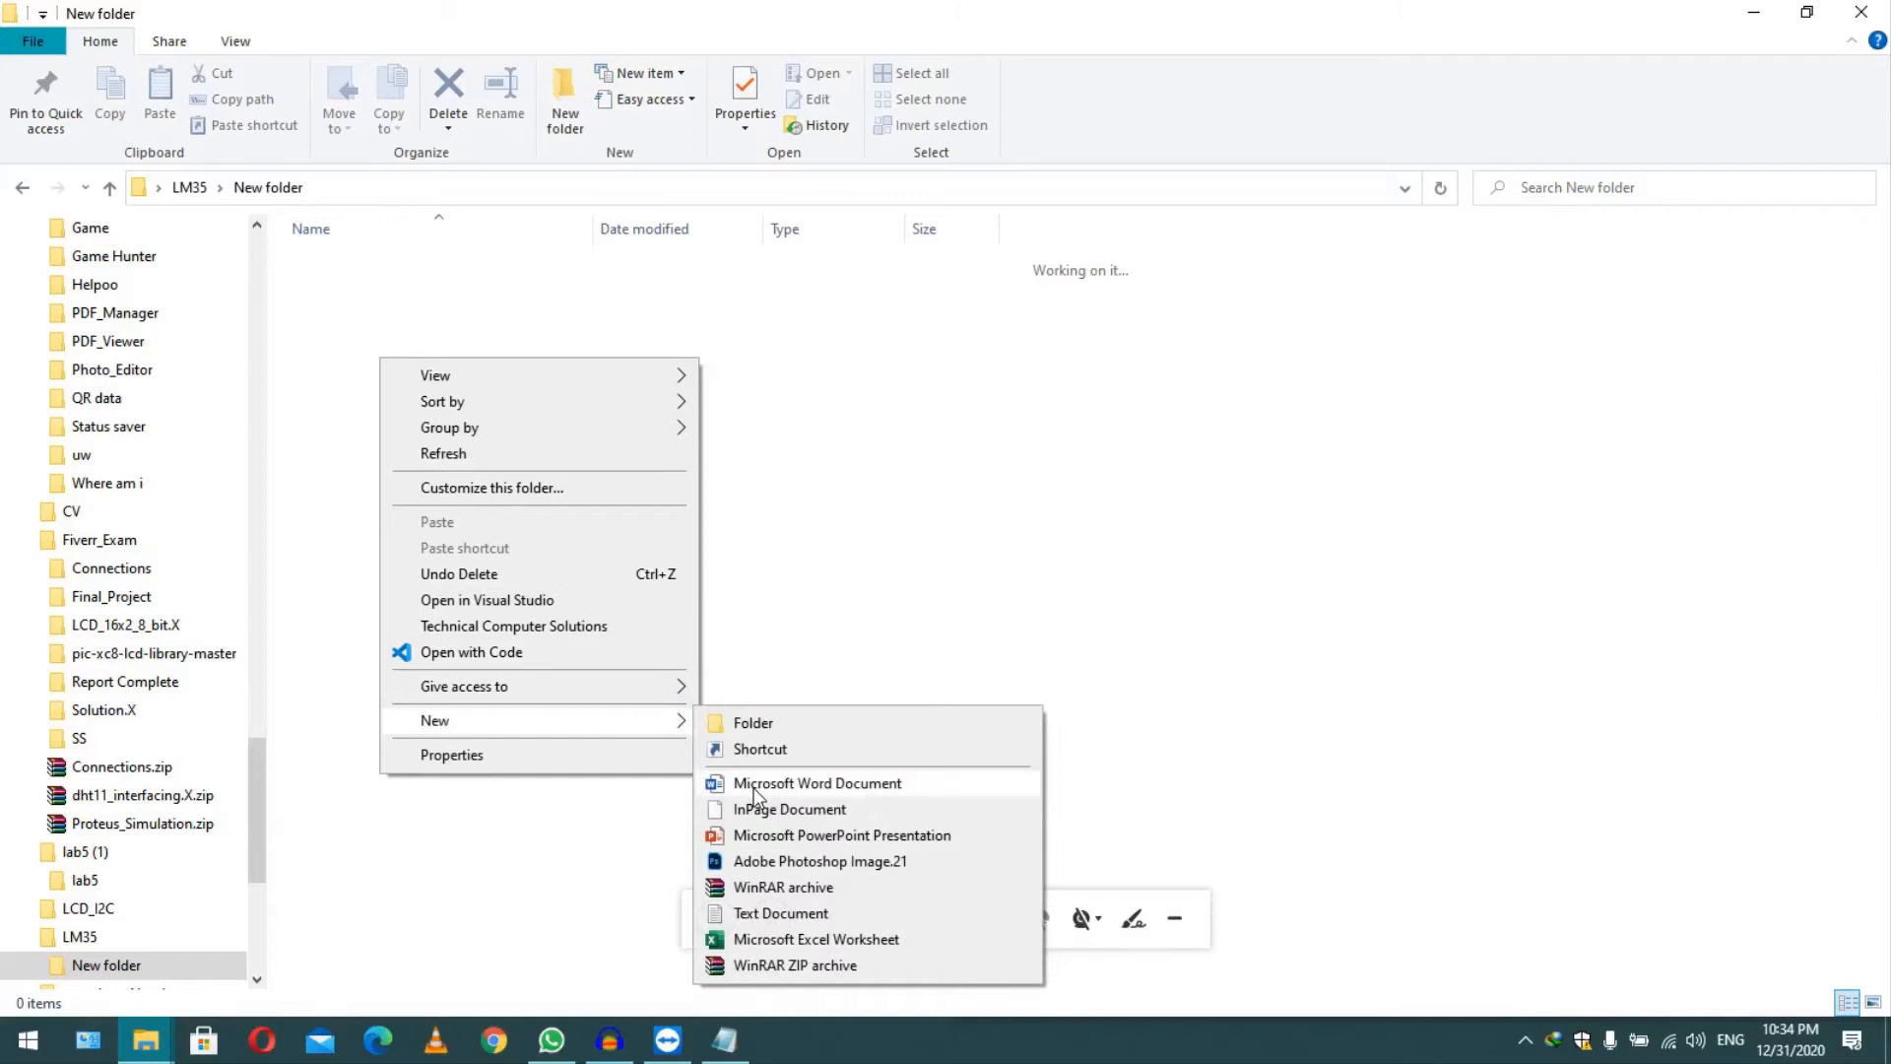
{"action": "left_click", "coordinate": [780, 913]}
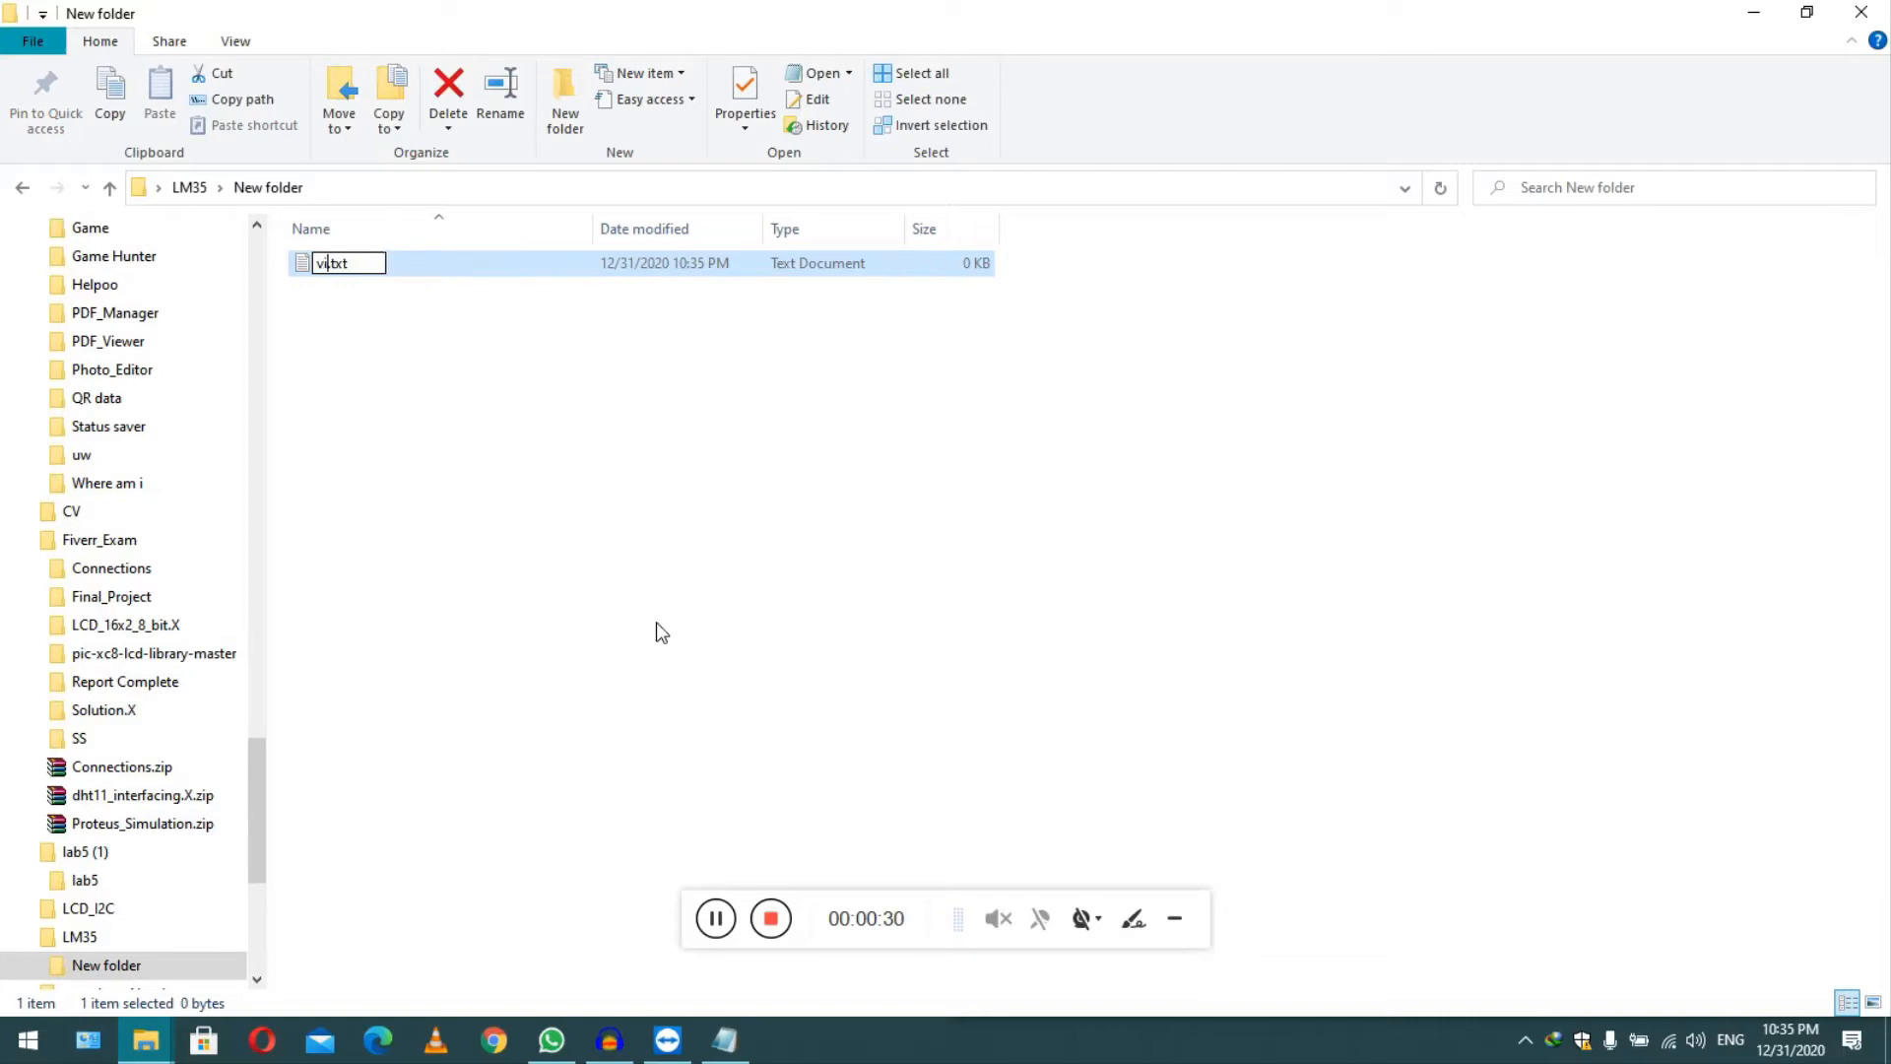
{"action": "key", "text": "Return"}
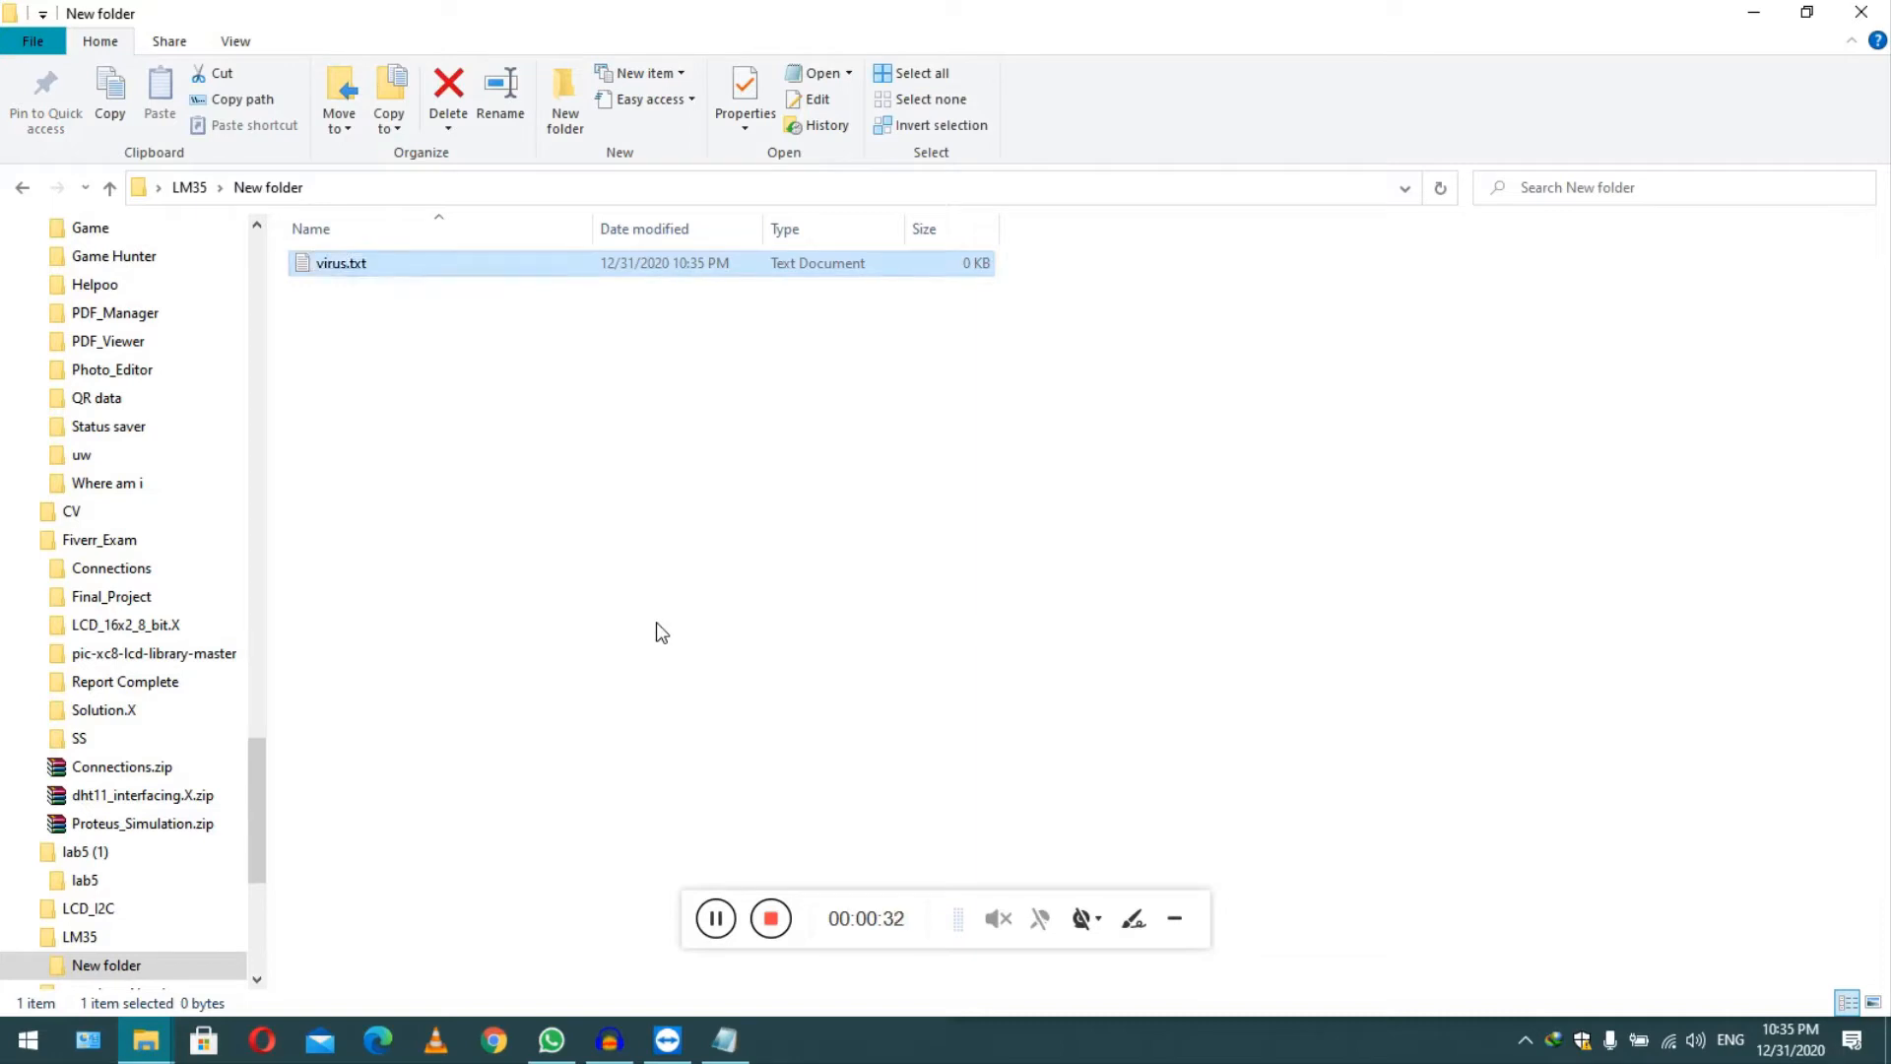
{"action": "left_click", "coordinate": [342, 263]}
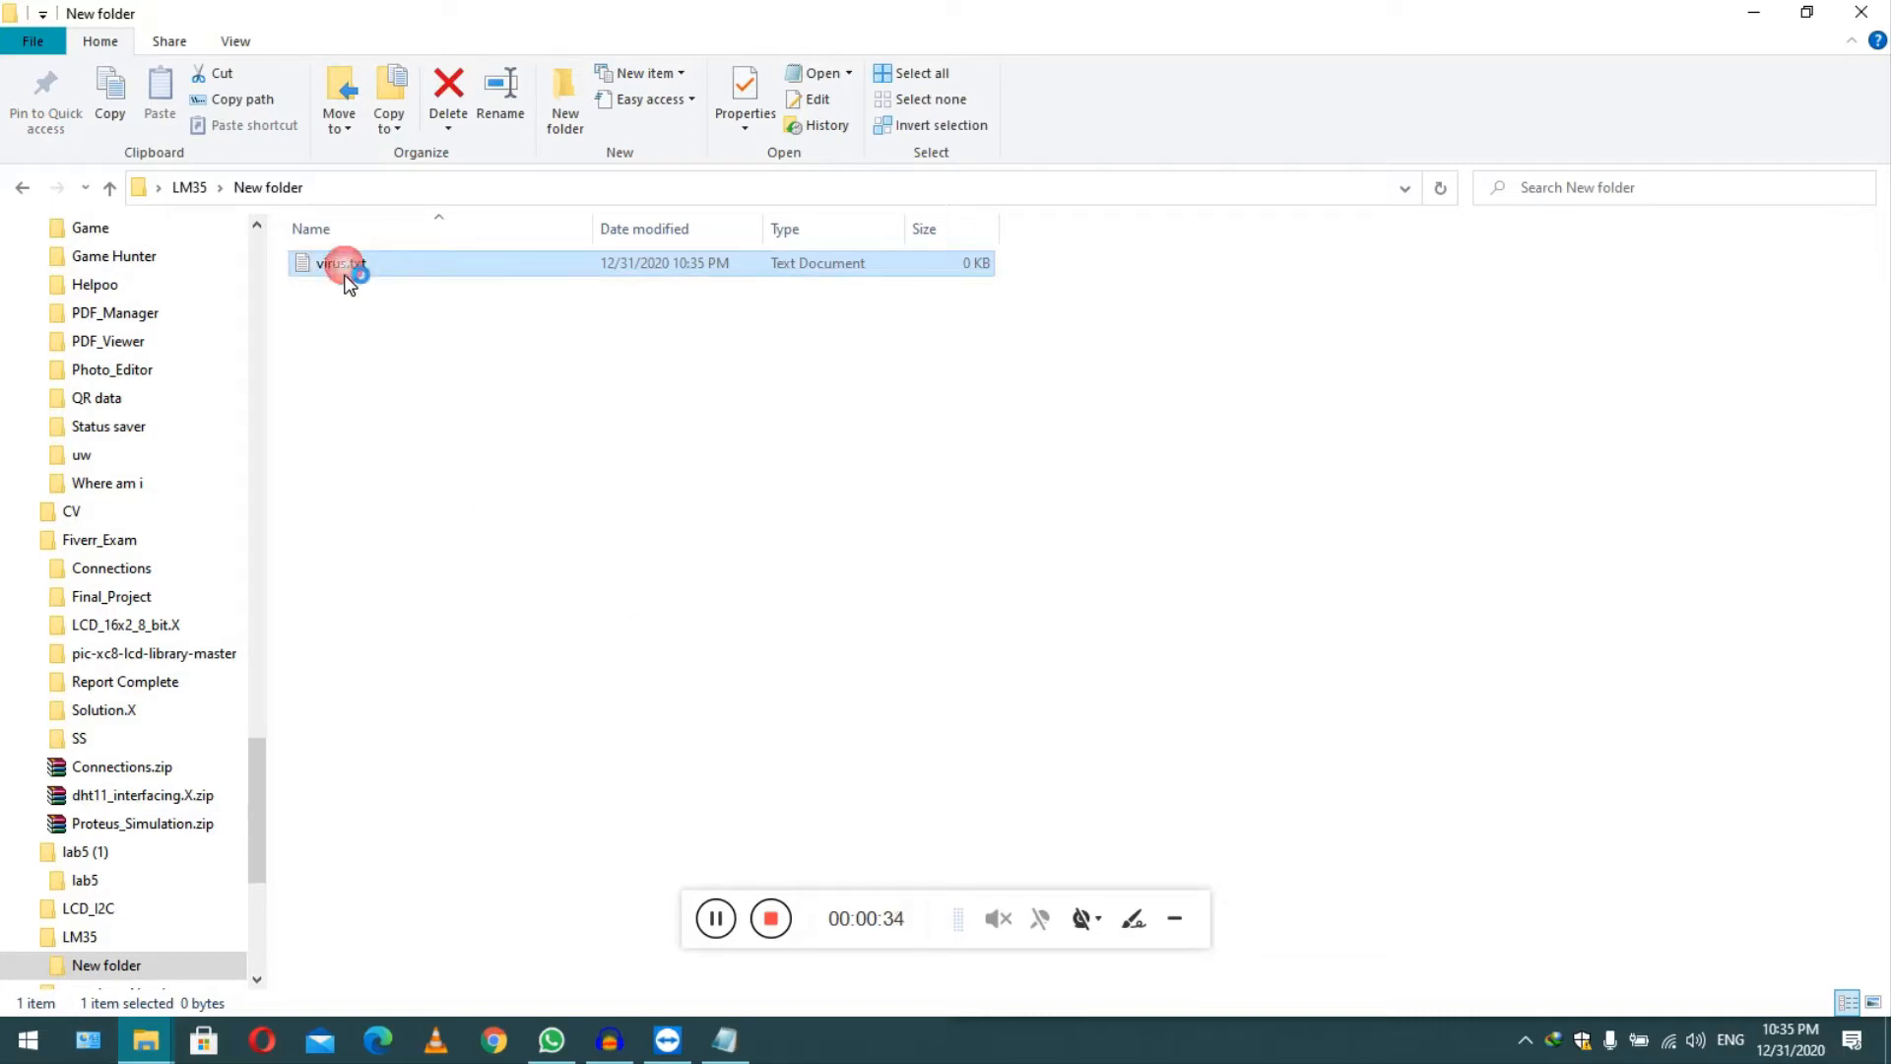
Open virus.txt in Notepad, enter the eleven-line MsgBox prank script, and start Save As
{"action": "double_click", "coordinate": [342, 263]}
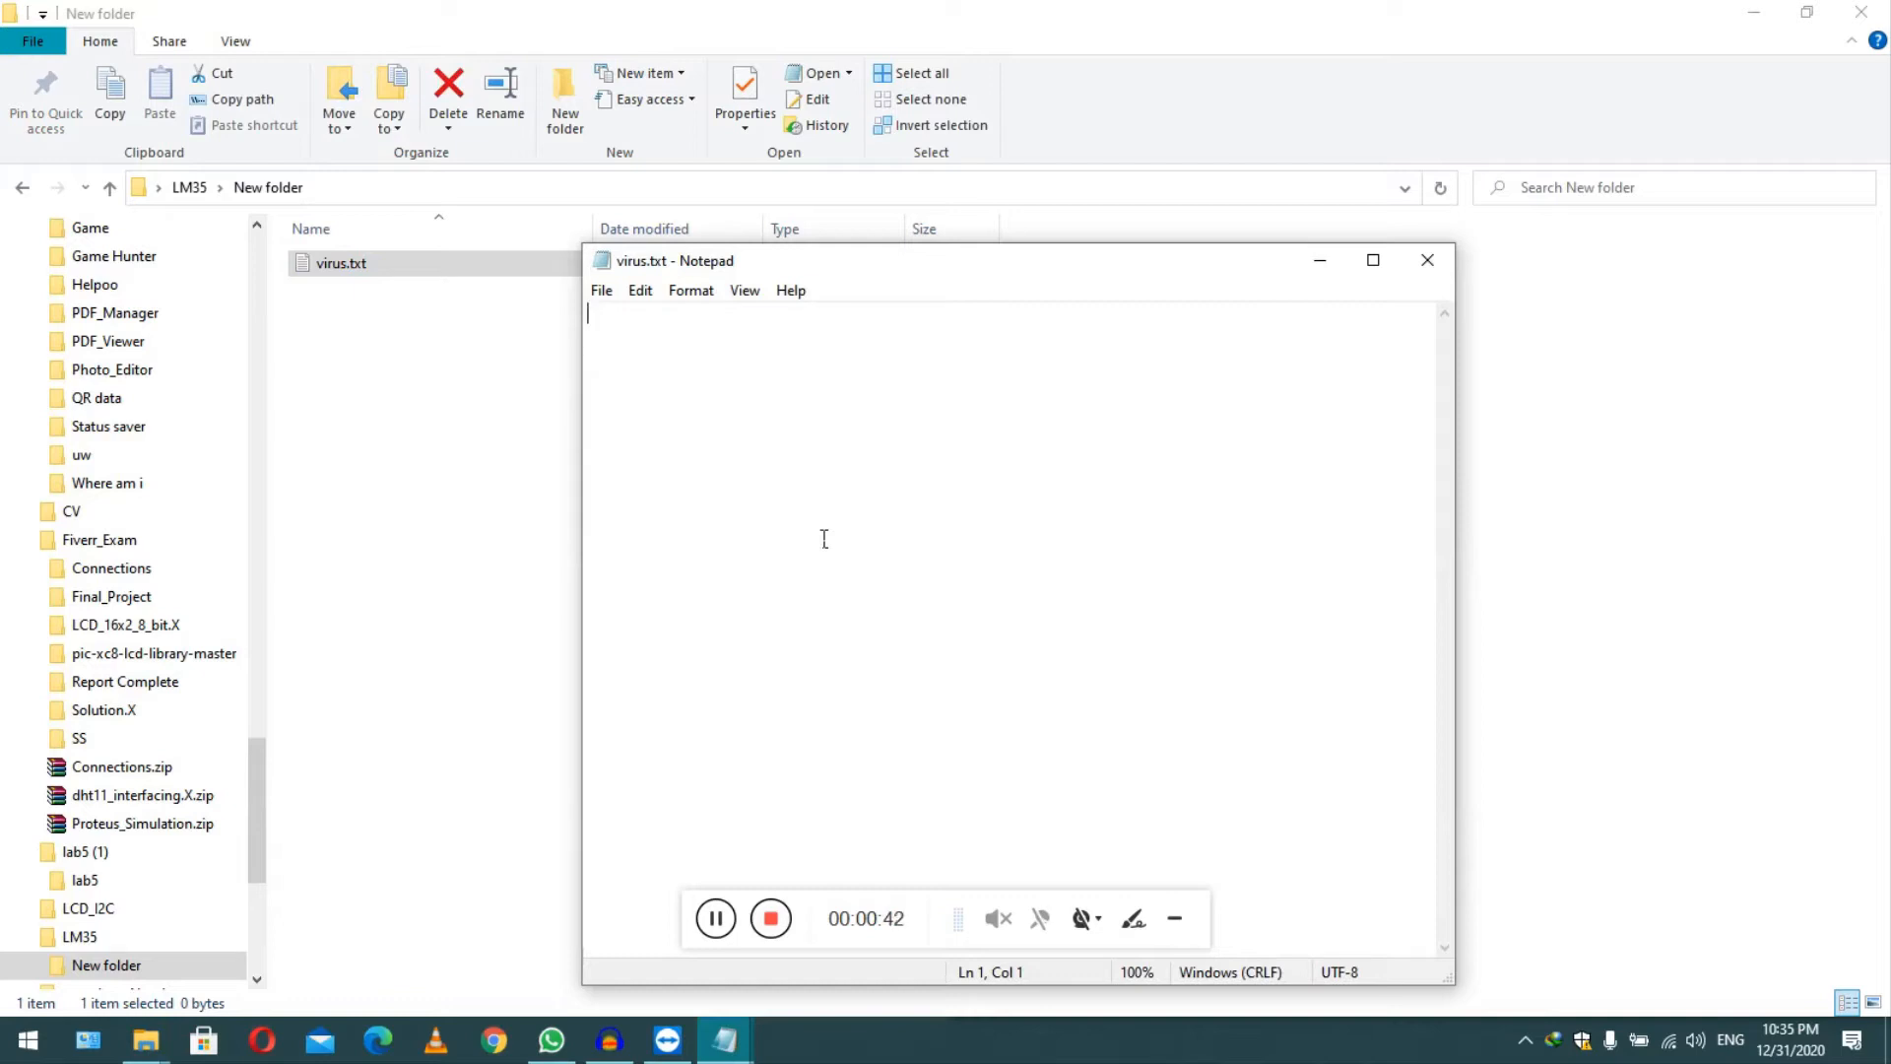
{"action": "type", "text": "X=MsgBox(\"Error while opening Computer. Do you want to Fix this Error?\",4+64,\"Computer\")"}
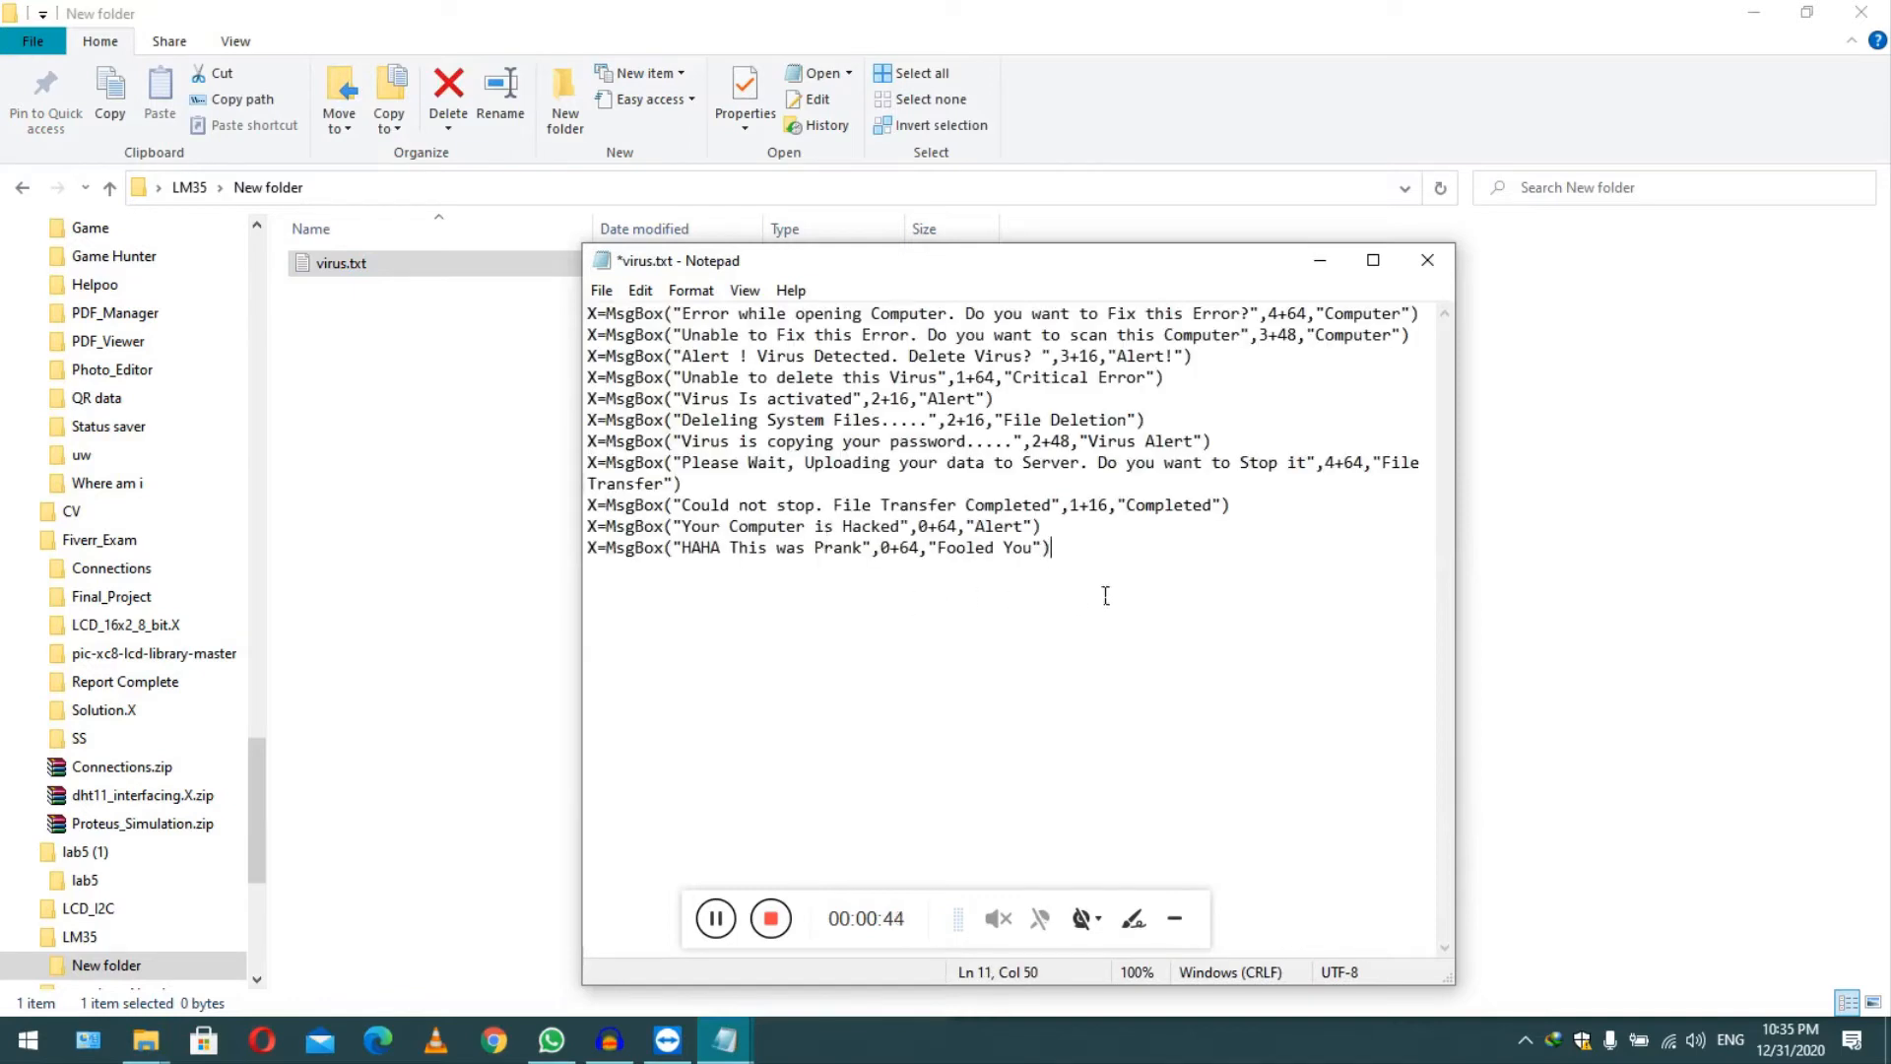
{"action": "key", "text": "ctrl+a"}
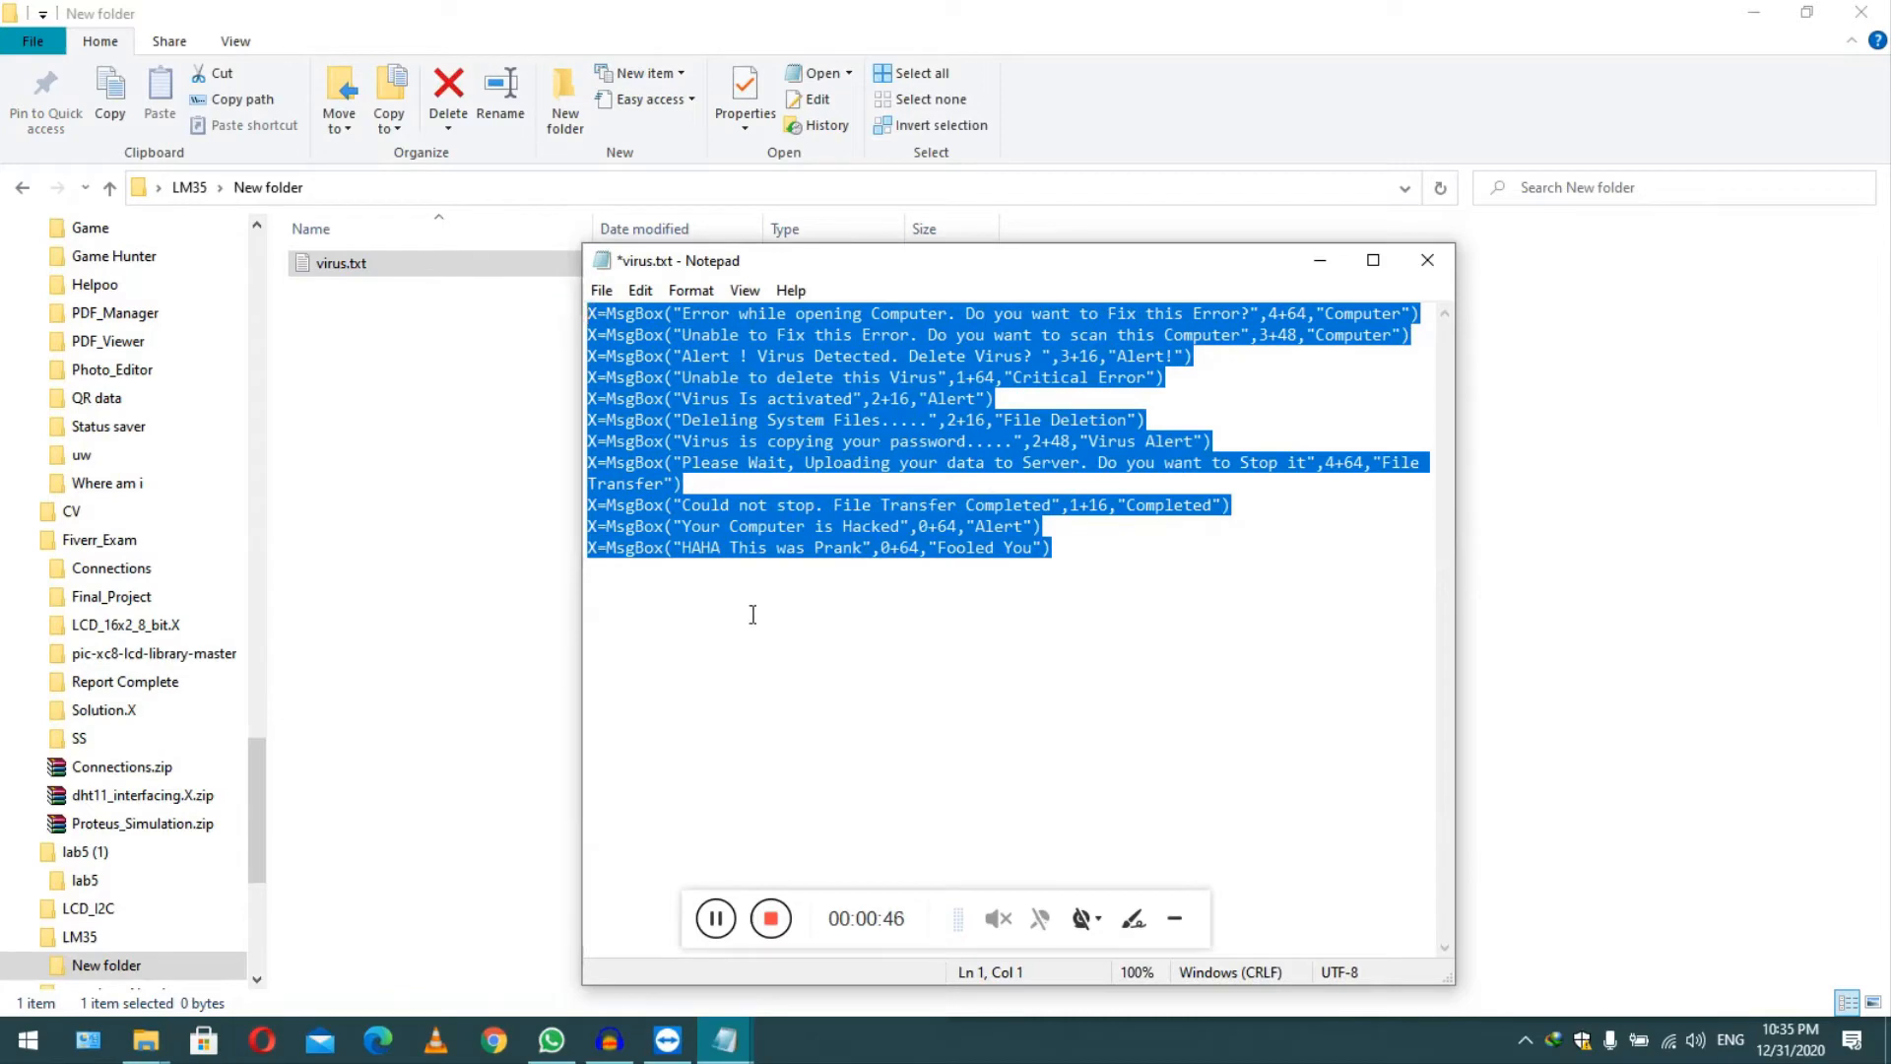
{"action": "left_click", "coordinate": [991, 579]}
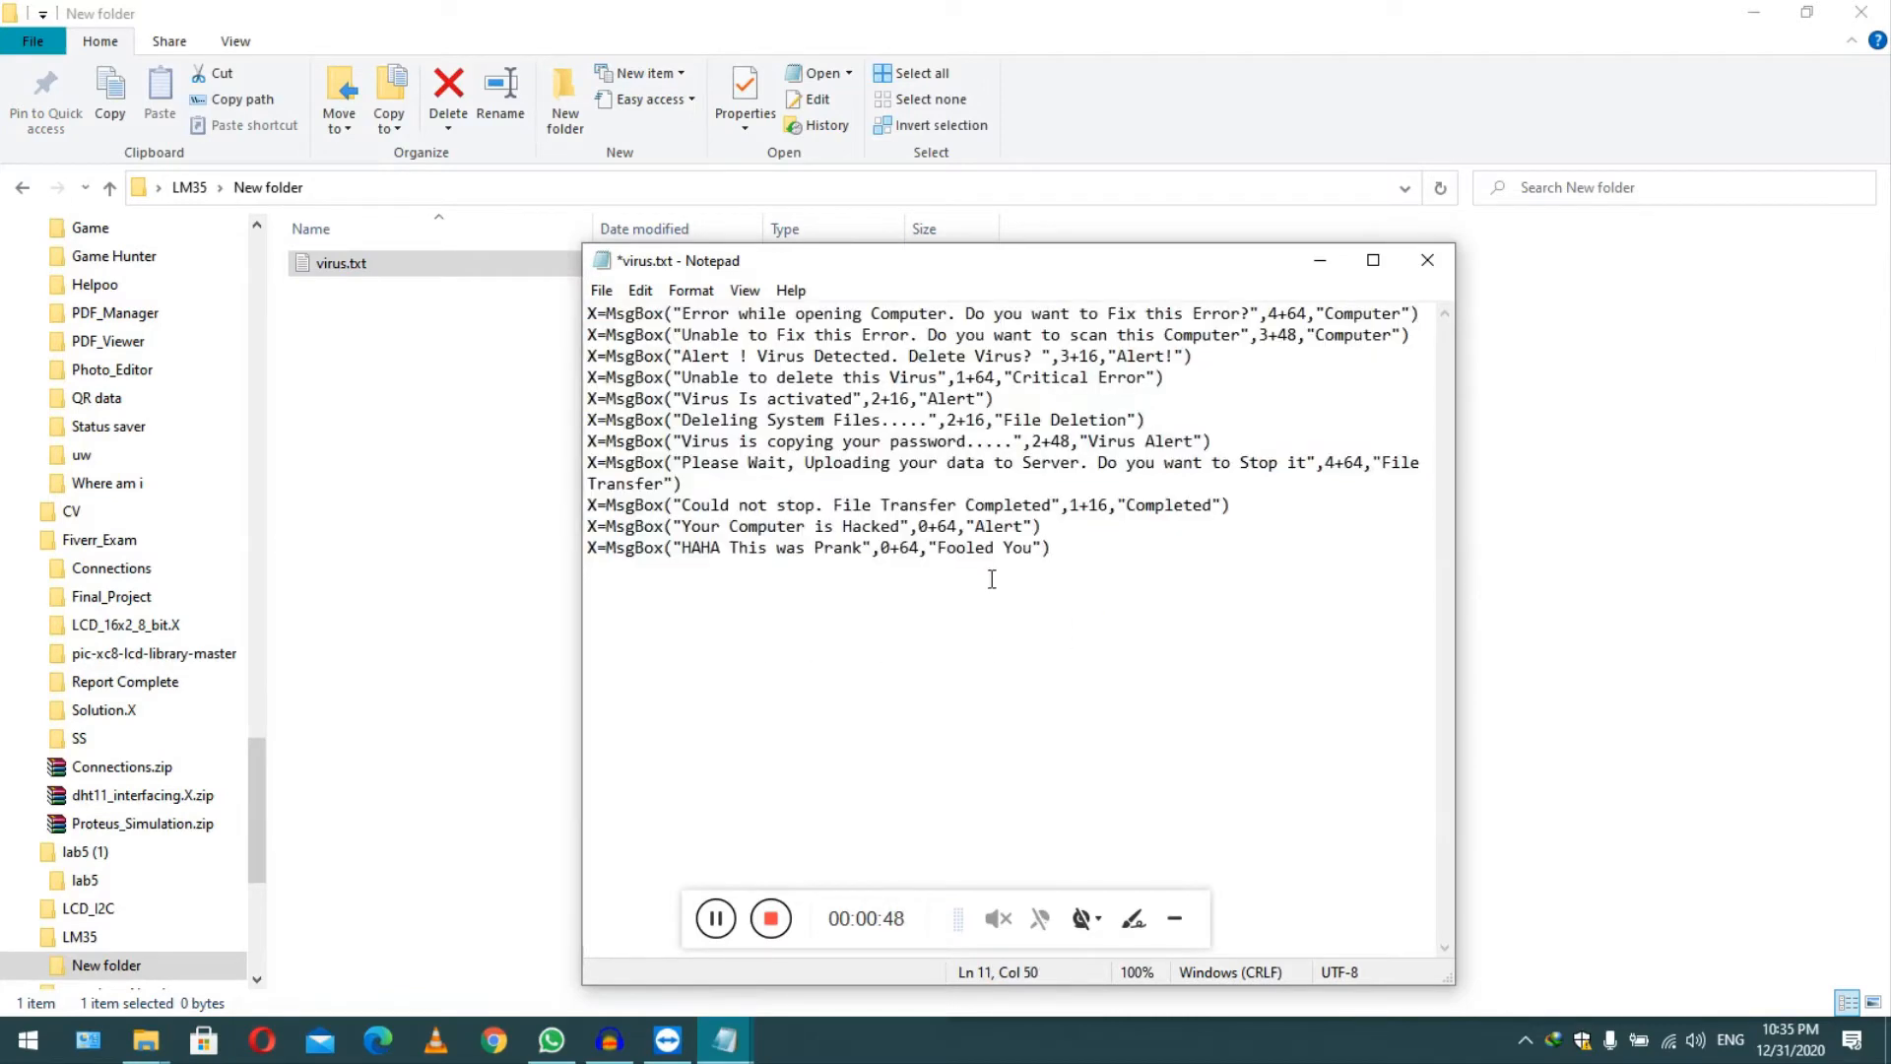
{"action": "left_click", "coordinate": [599, 290]}
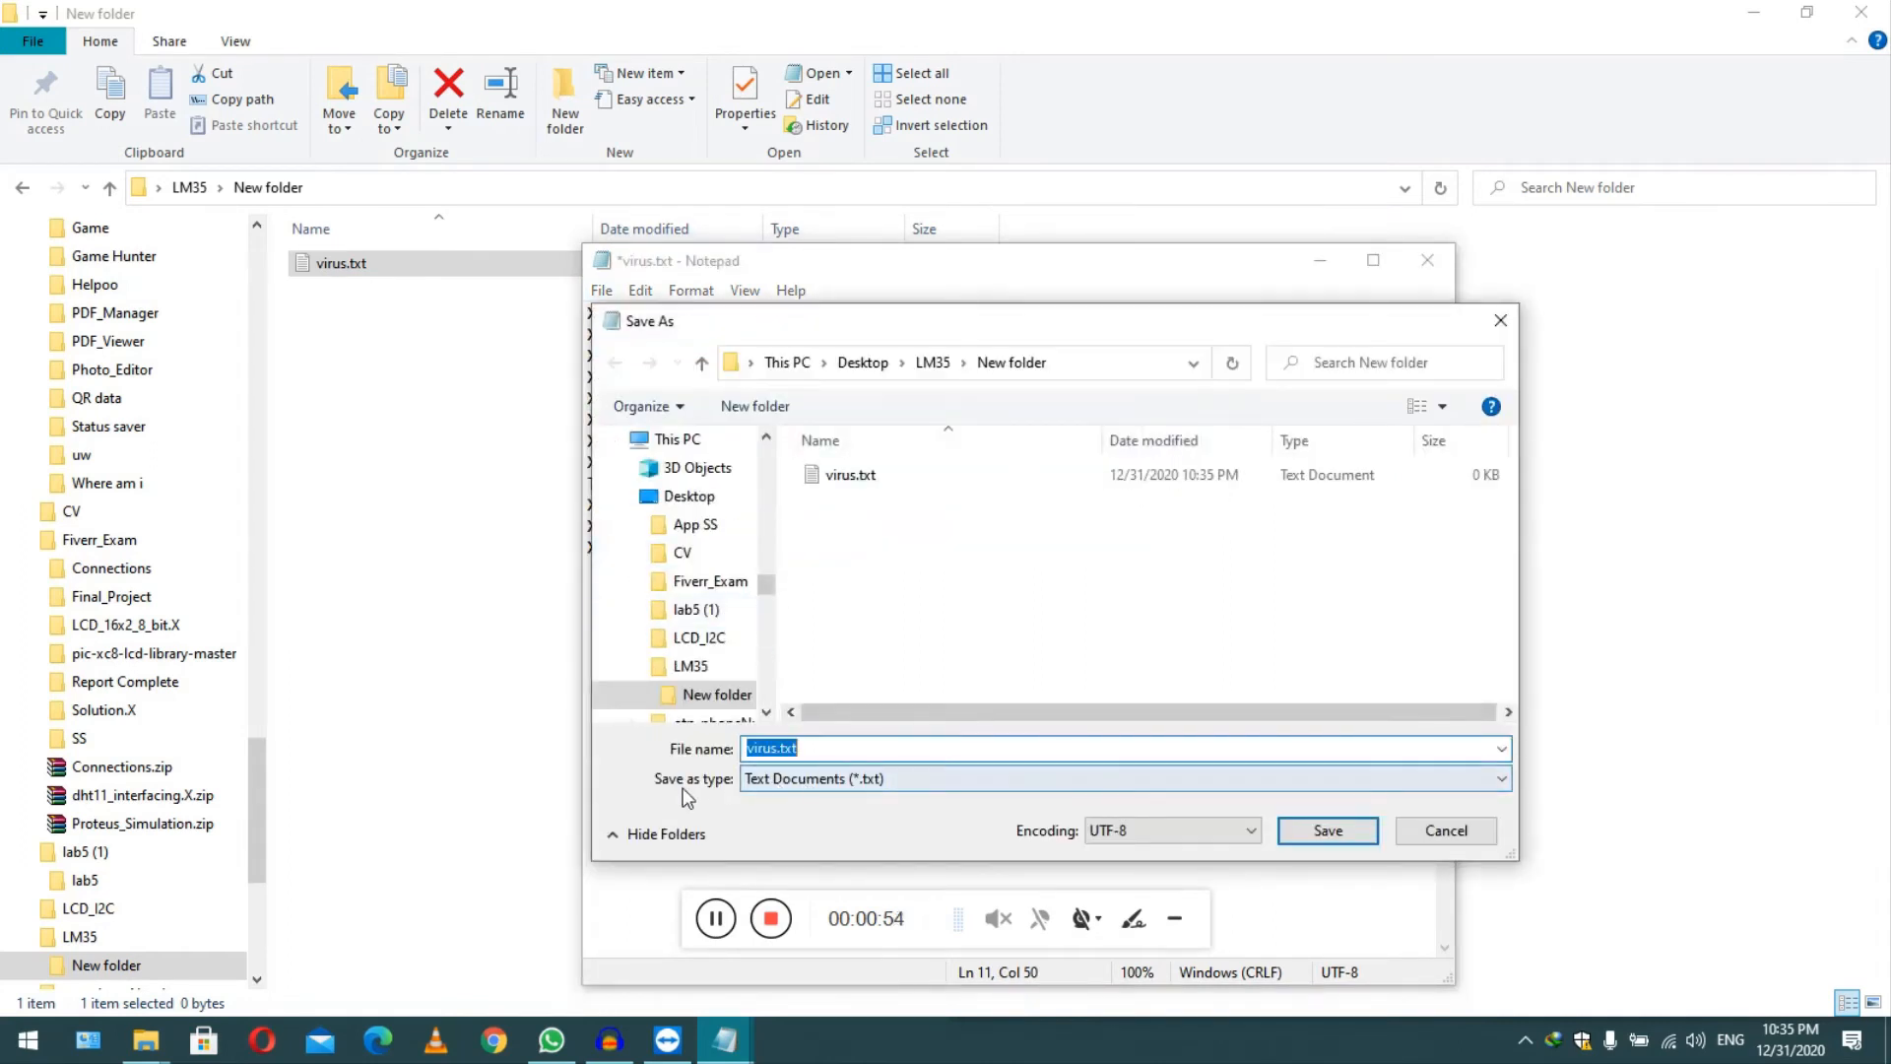
Save the script as virus.vbs with Save as type set to All Files (*.*)
{"action": "left_click", "coordinate": [1500, 779]}
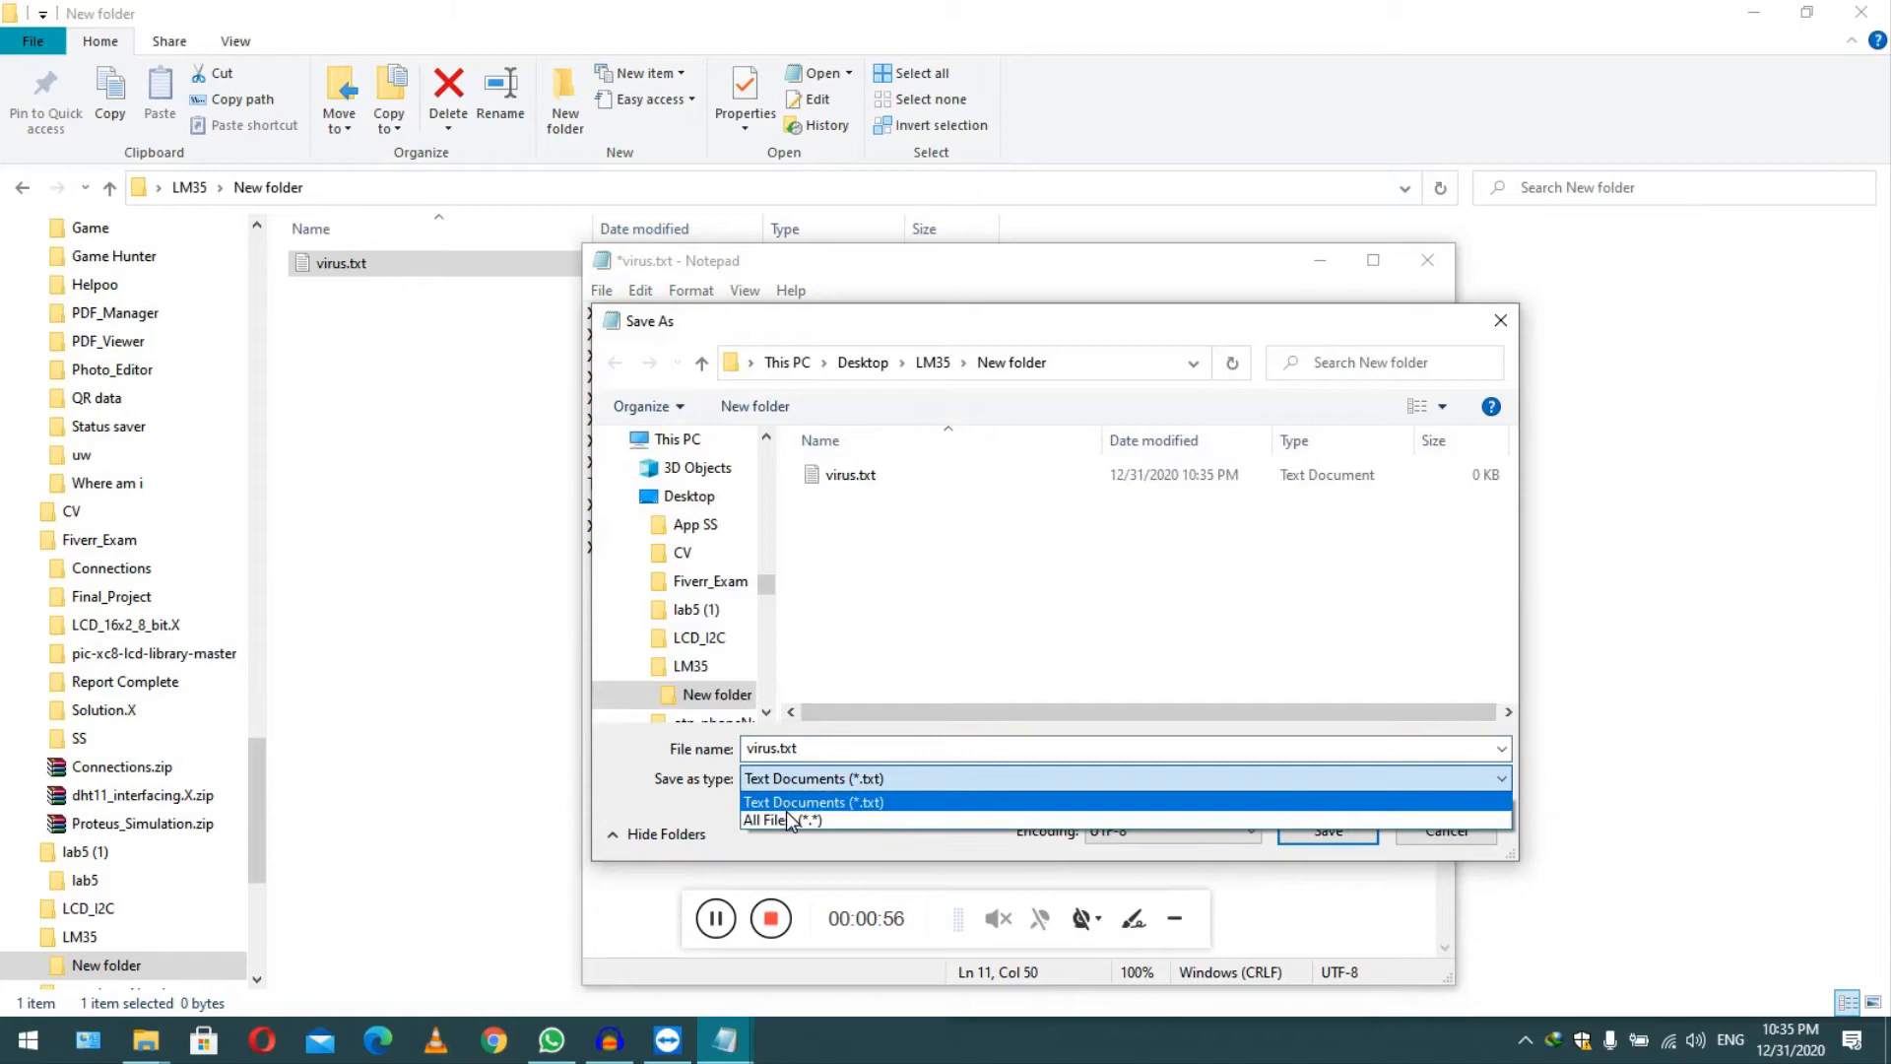
{"action": "left_click", "coordinate": [783, 821]}
{"action": "type", "text": "vb"}
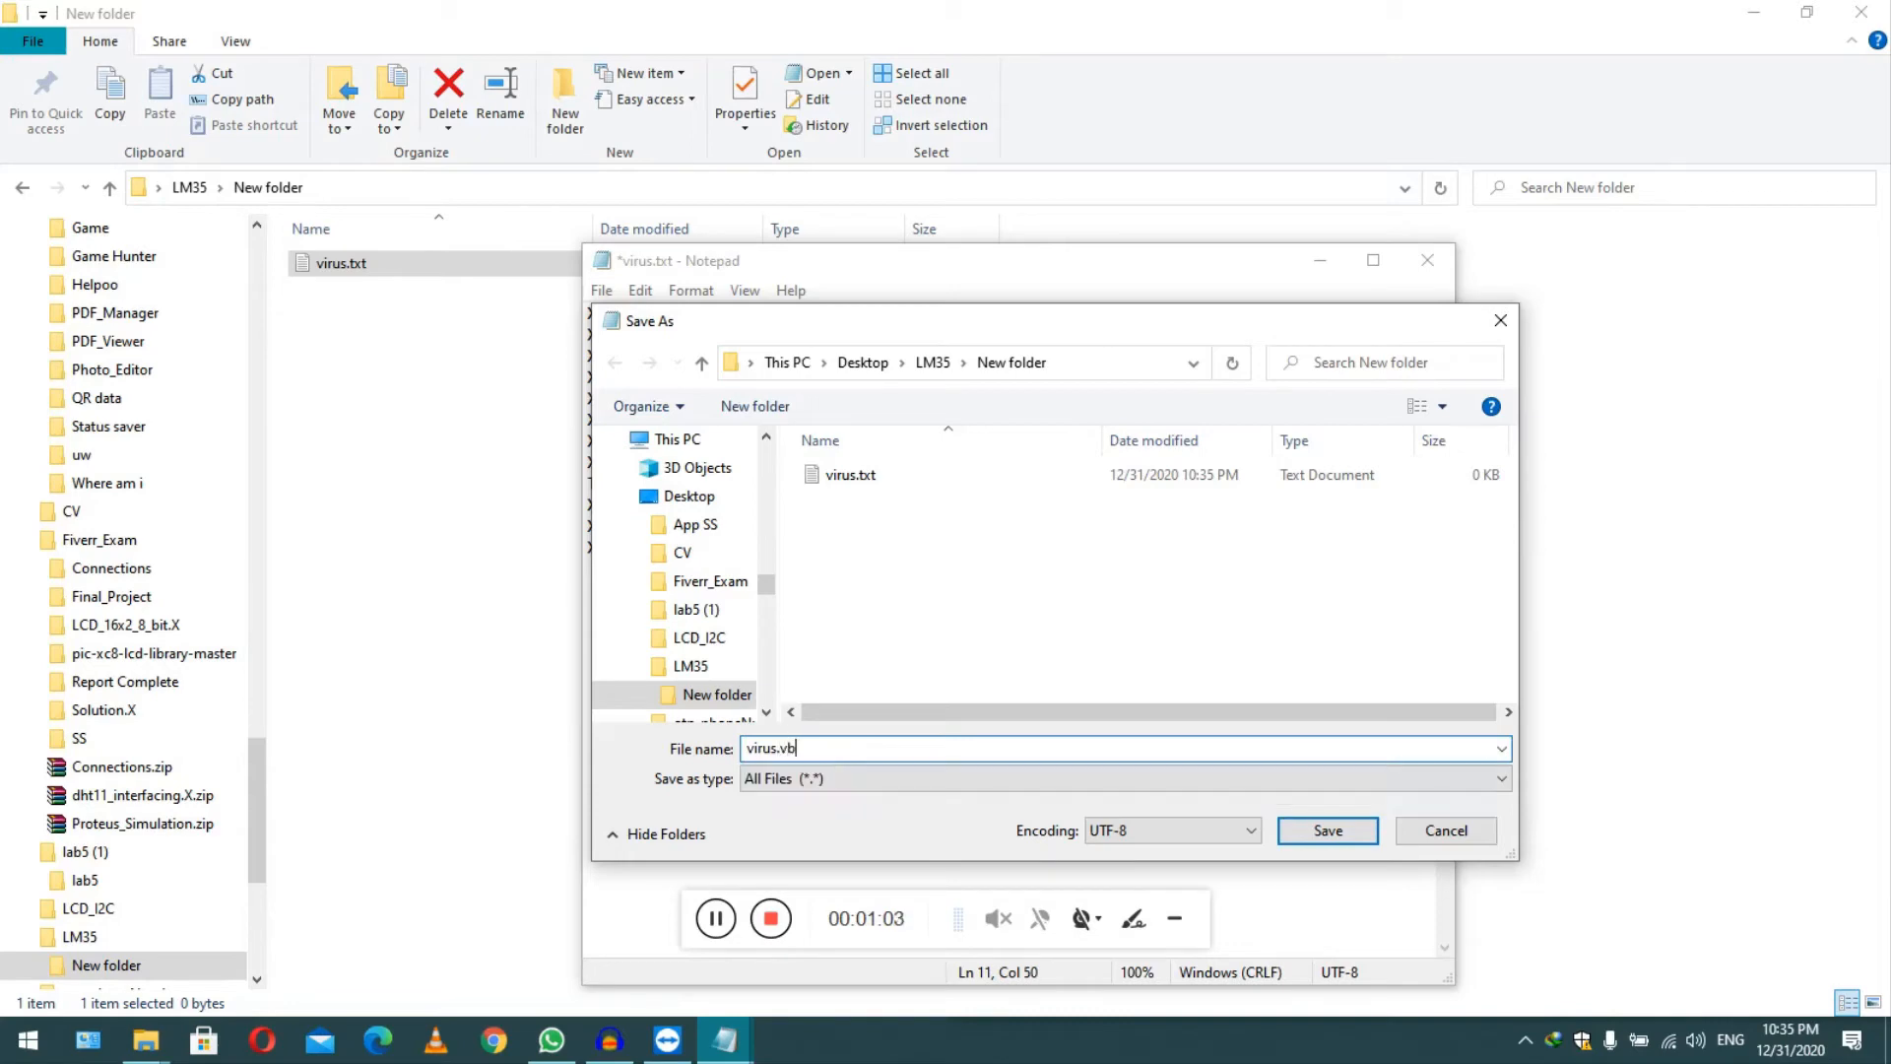
{"action": "type", "text": "s"}
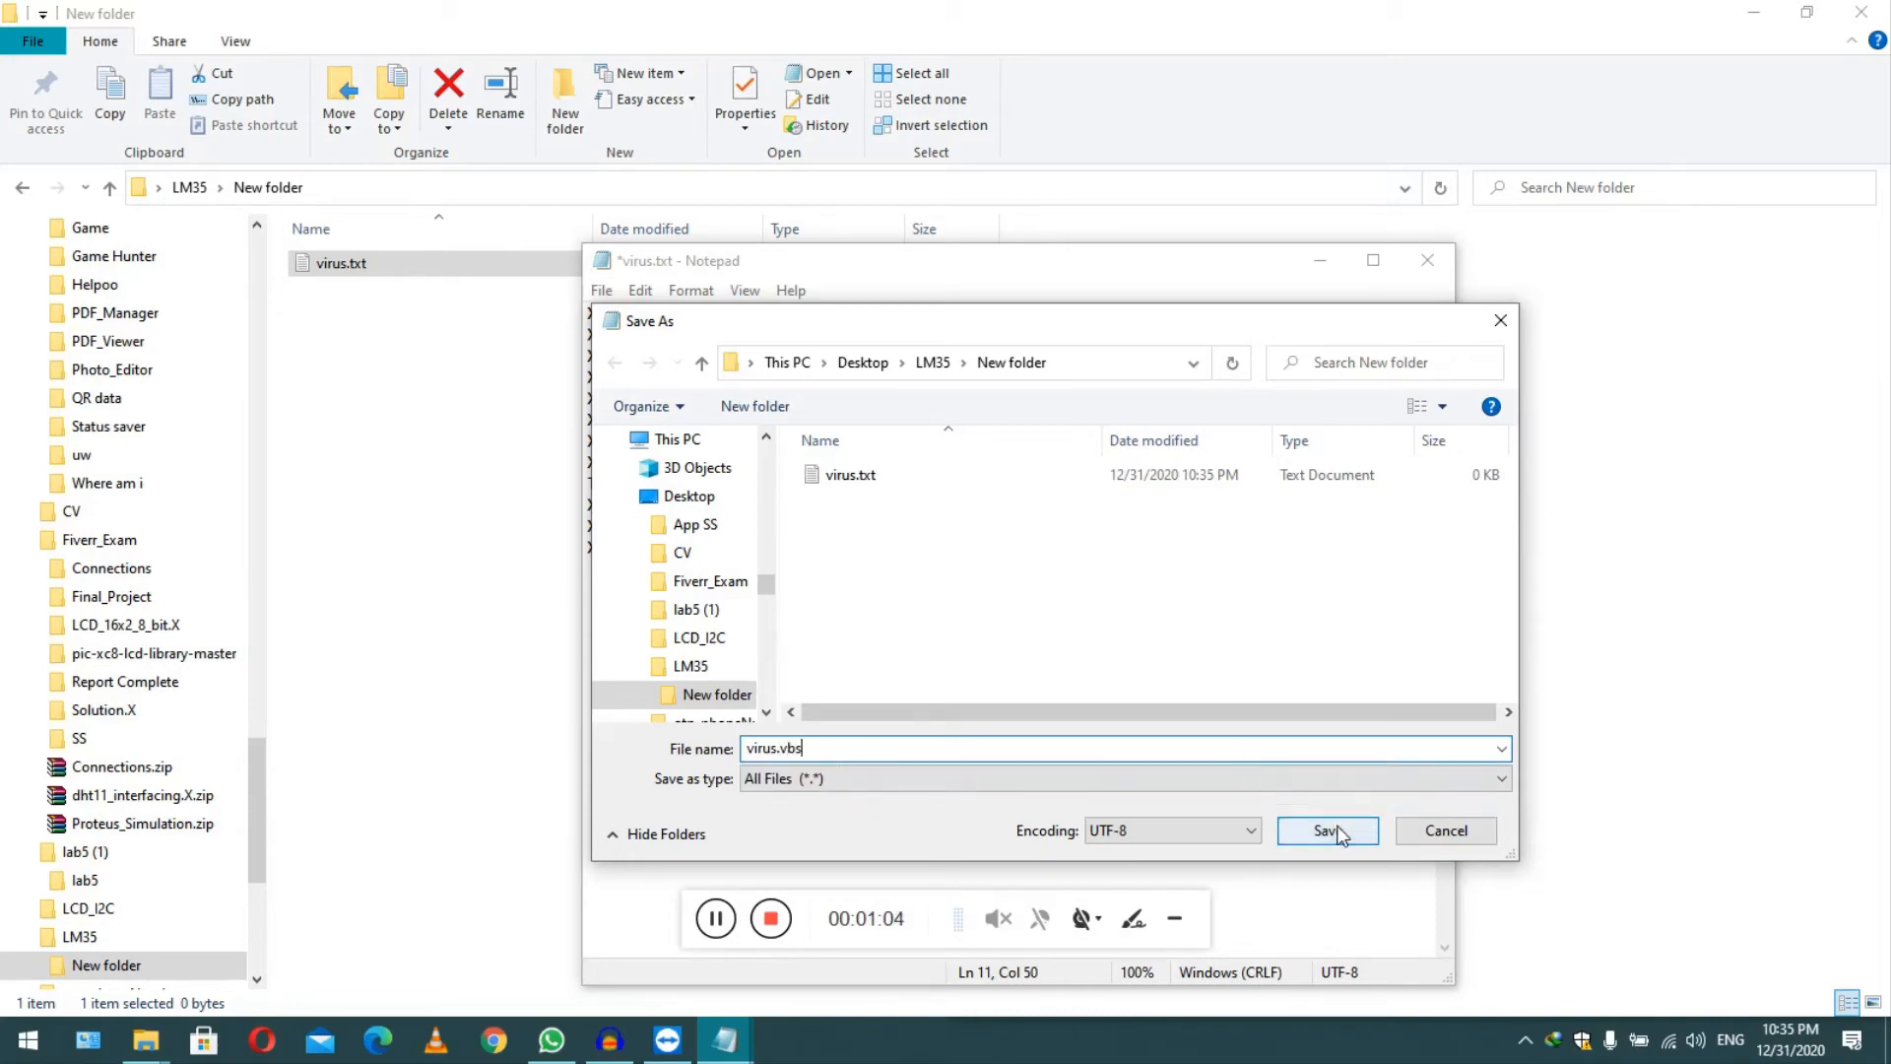
{"action": "left_click", "coordinate": [1326, 830]}
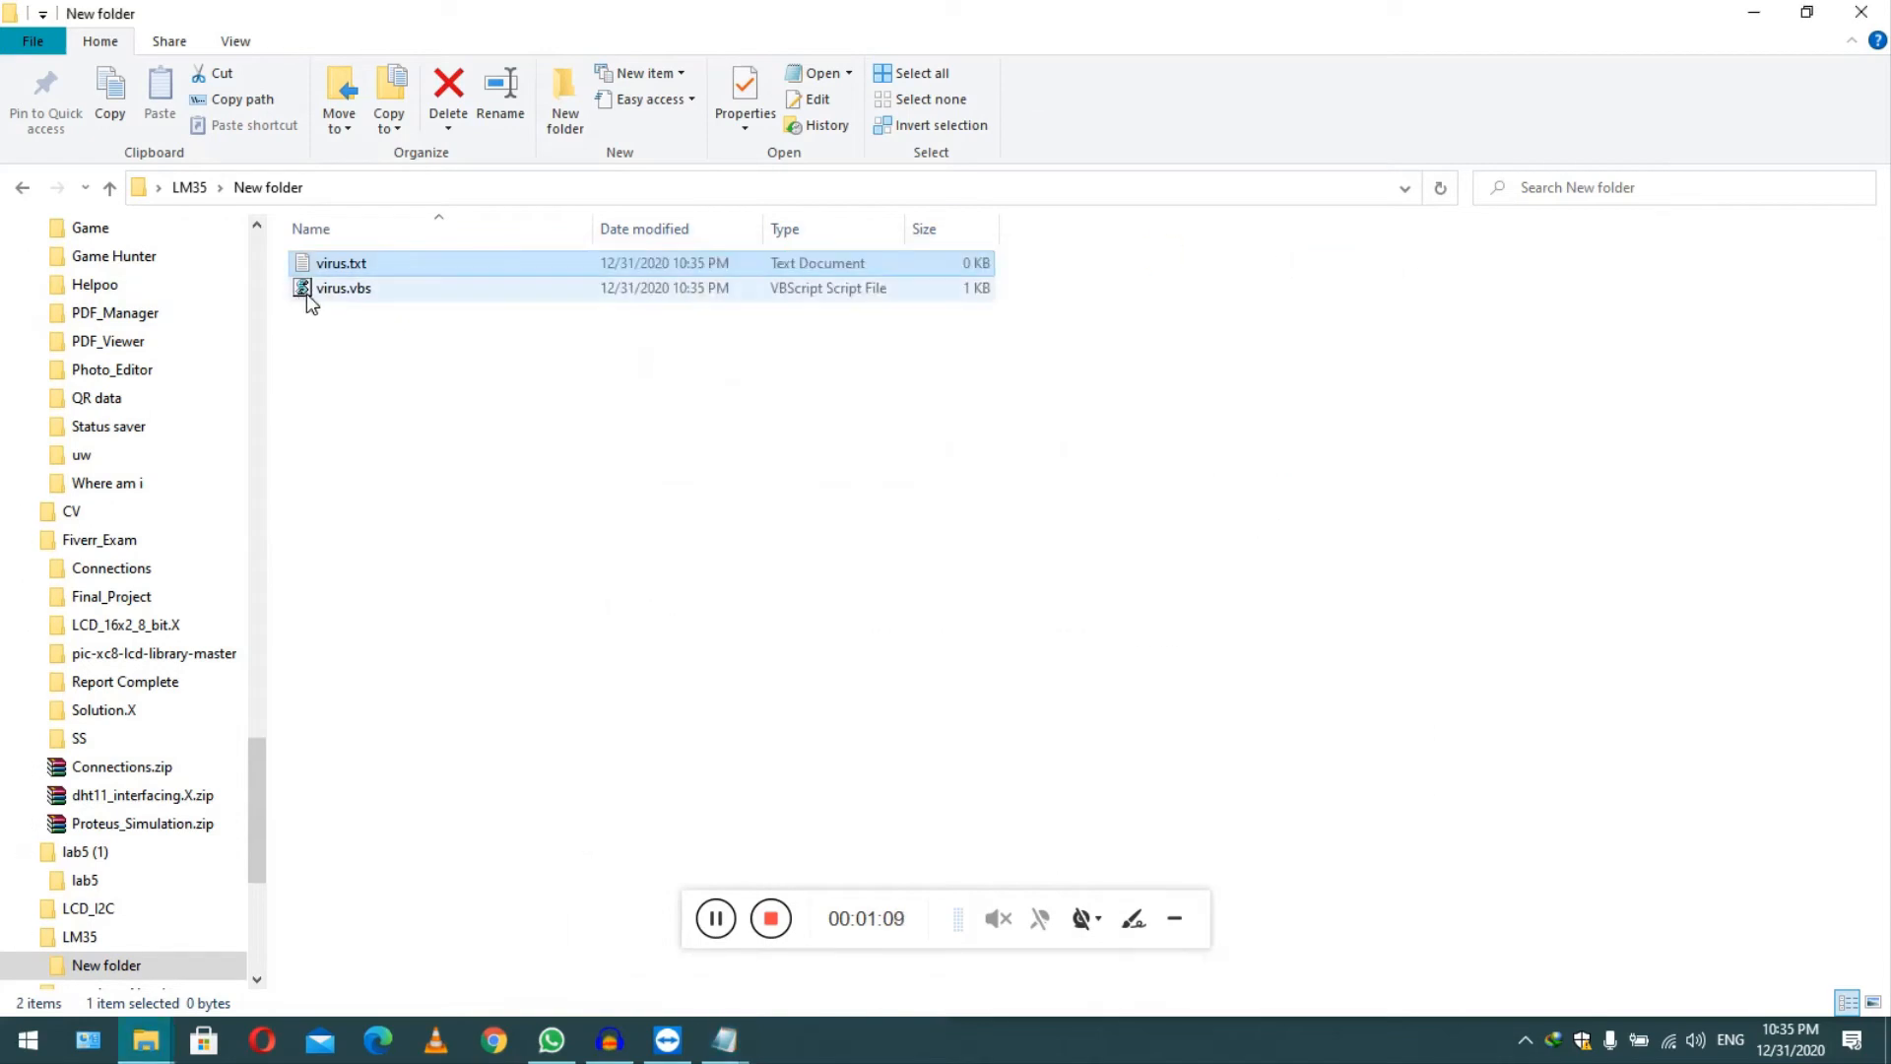
Run virus.vbs and answer Yes to the 'Error while opening Computer' fix prompt
{"action": "double_click", "coordinate": [343, 286]}
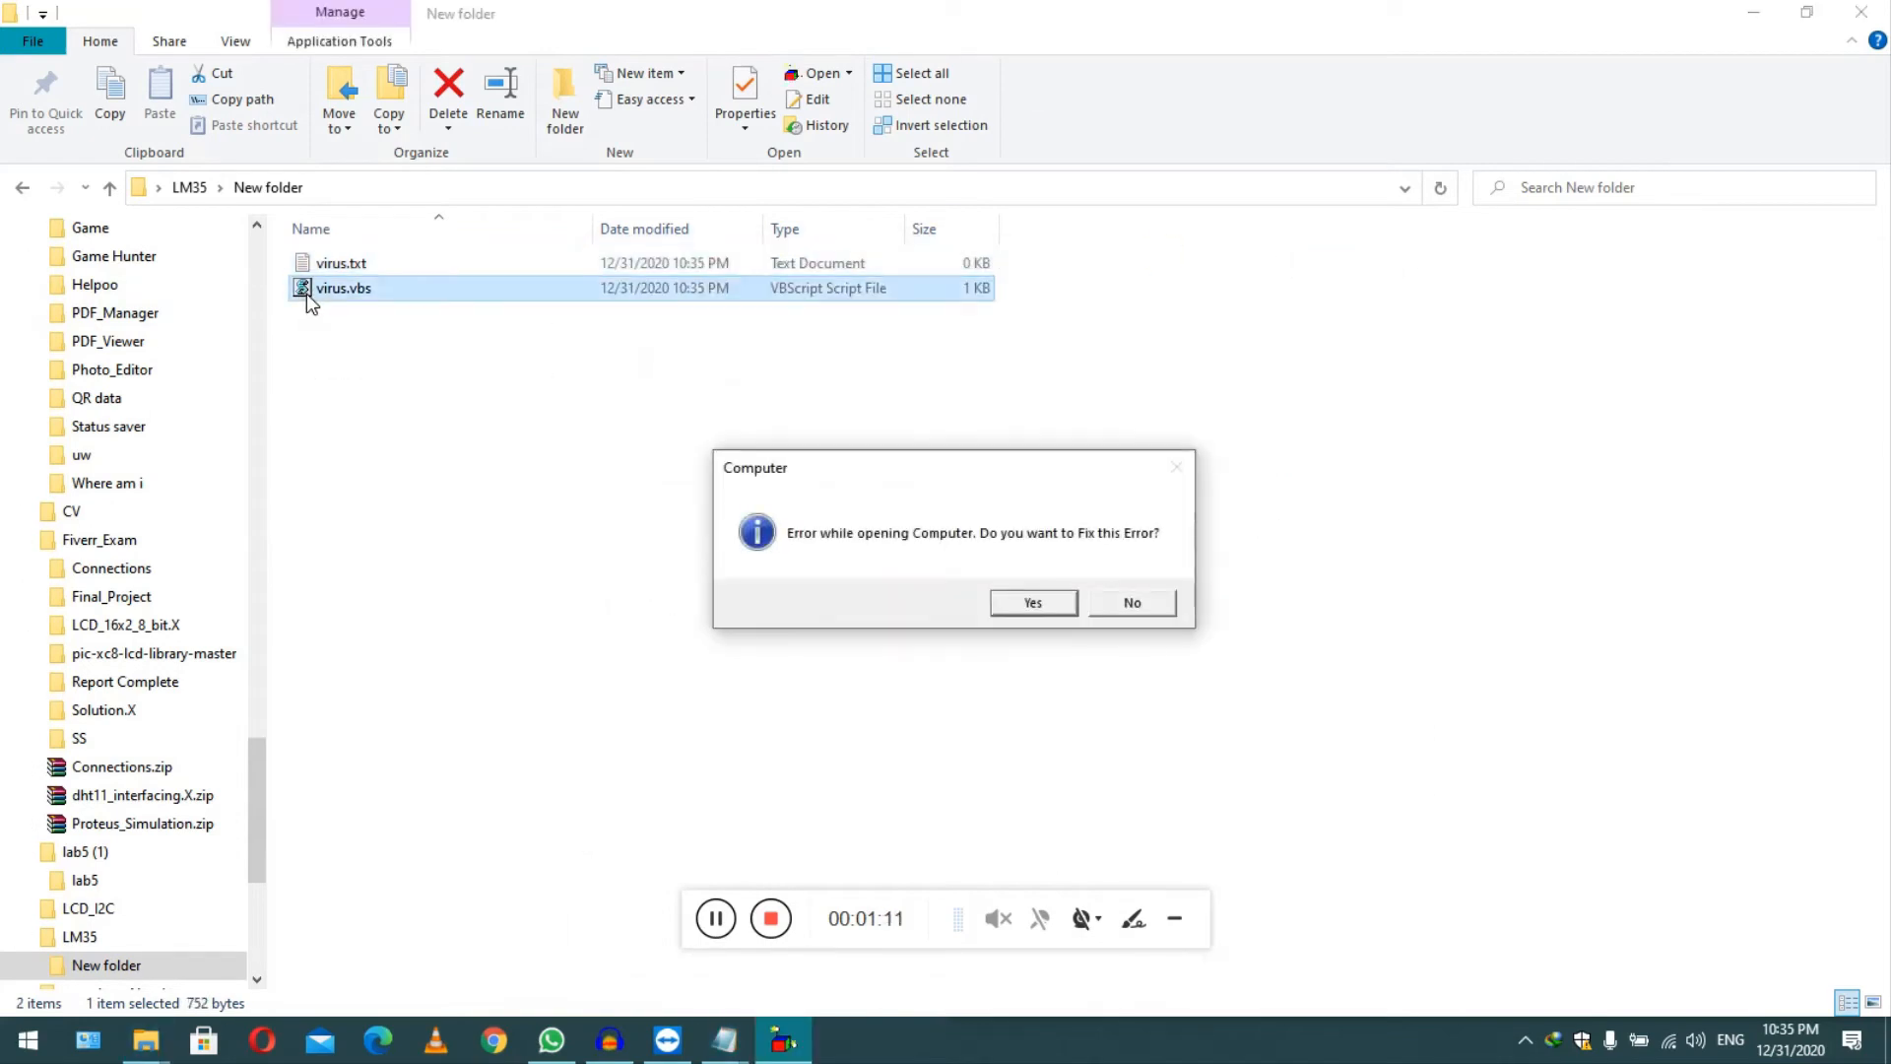
{"action": "mouse_move", "coordinate": [1194, 374]}
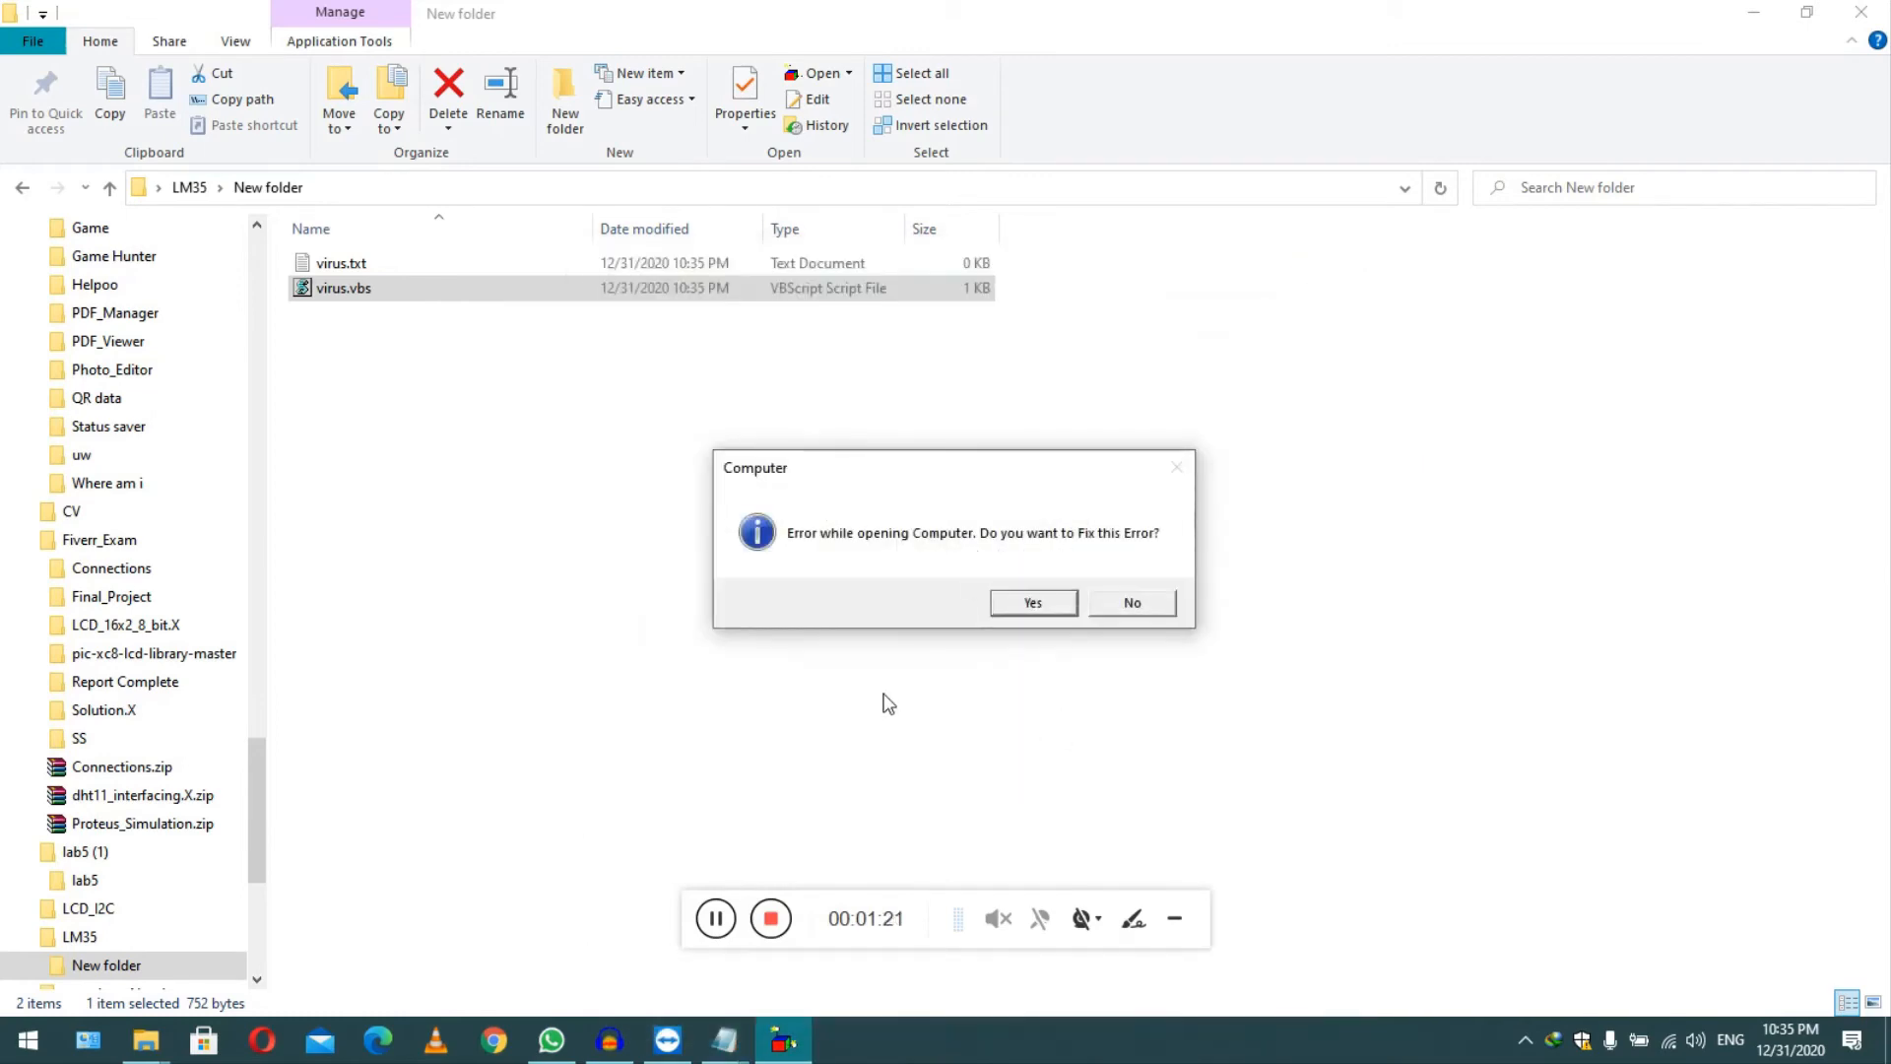
{"action": "mouse_move", "coordinate": [833, 552]}
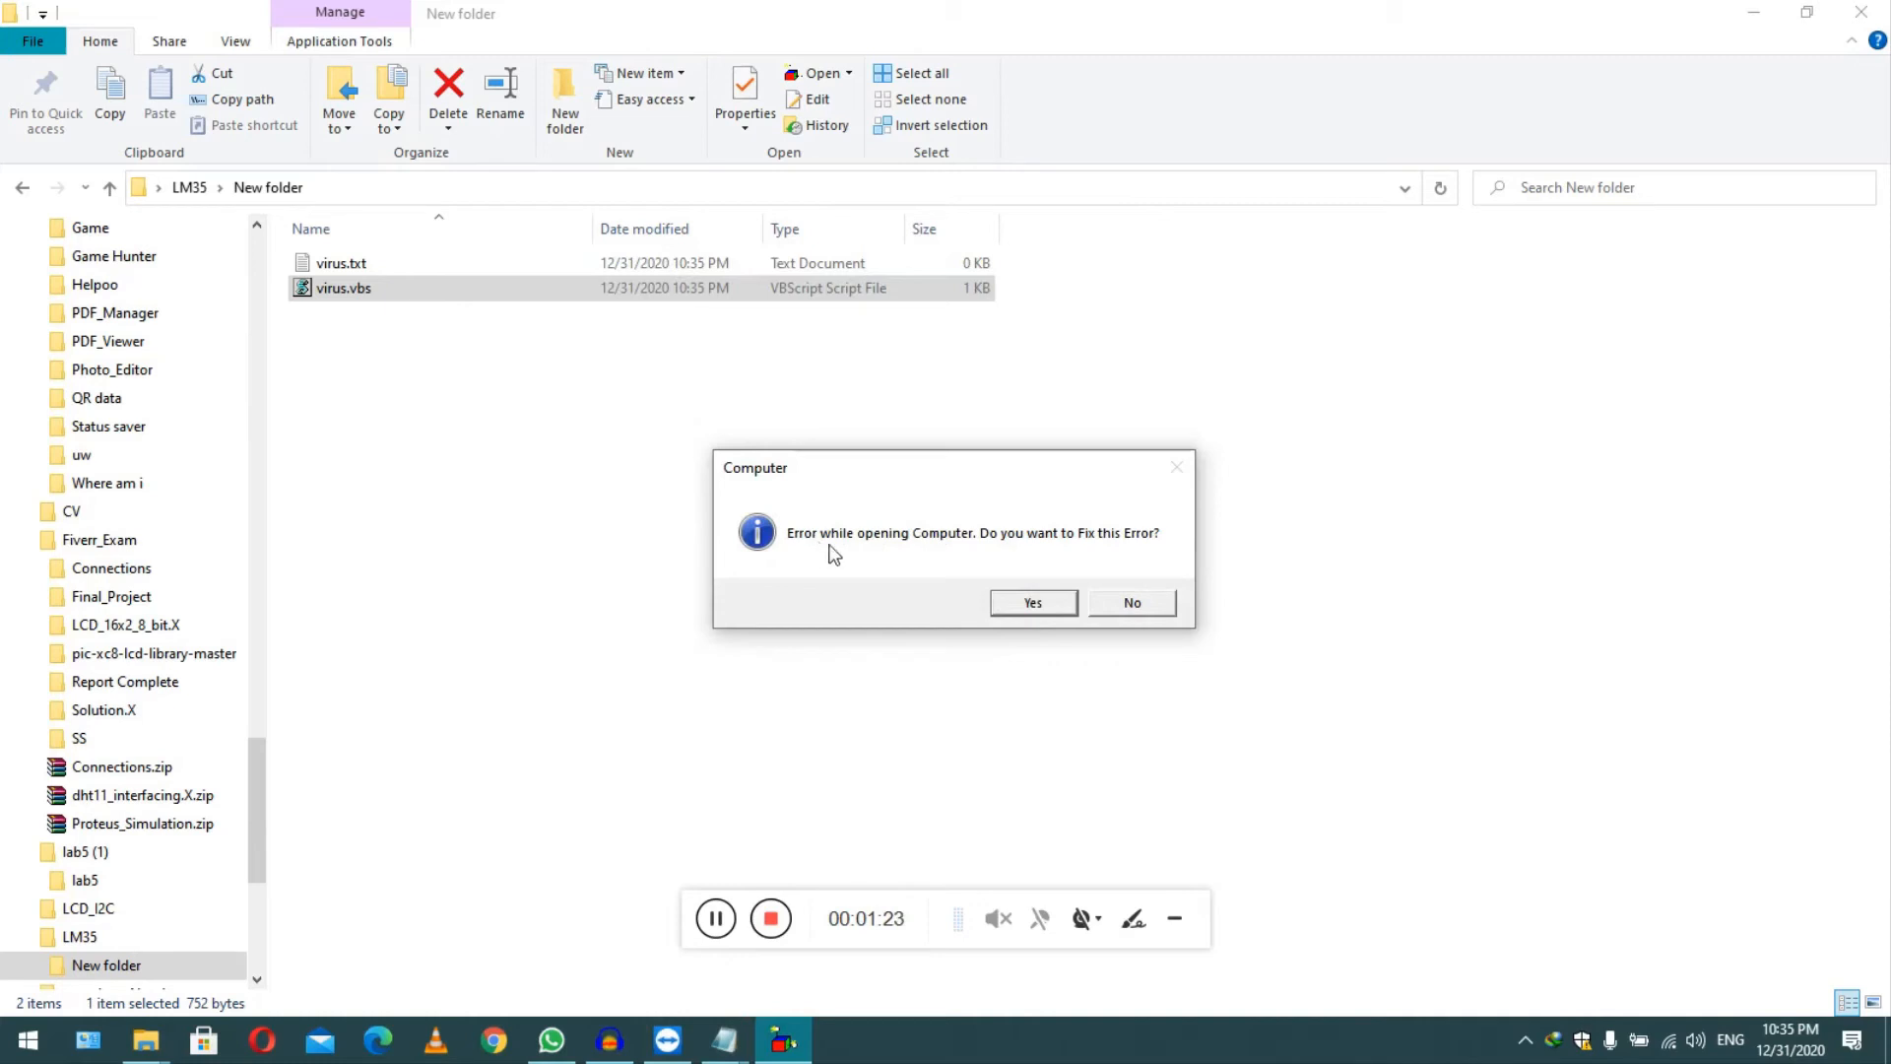
{"action": "mouse_move", "coordinate": [1110, 554]}
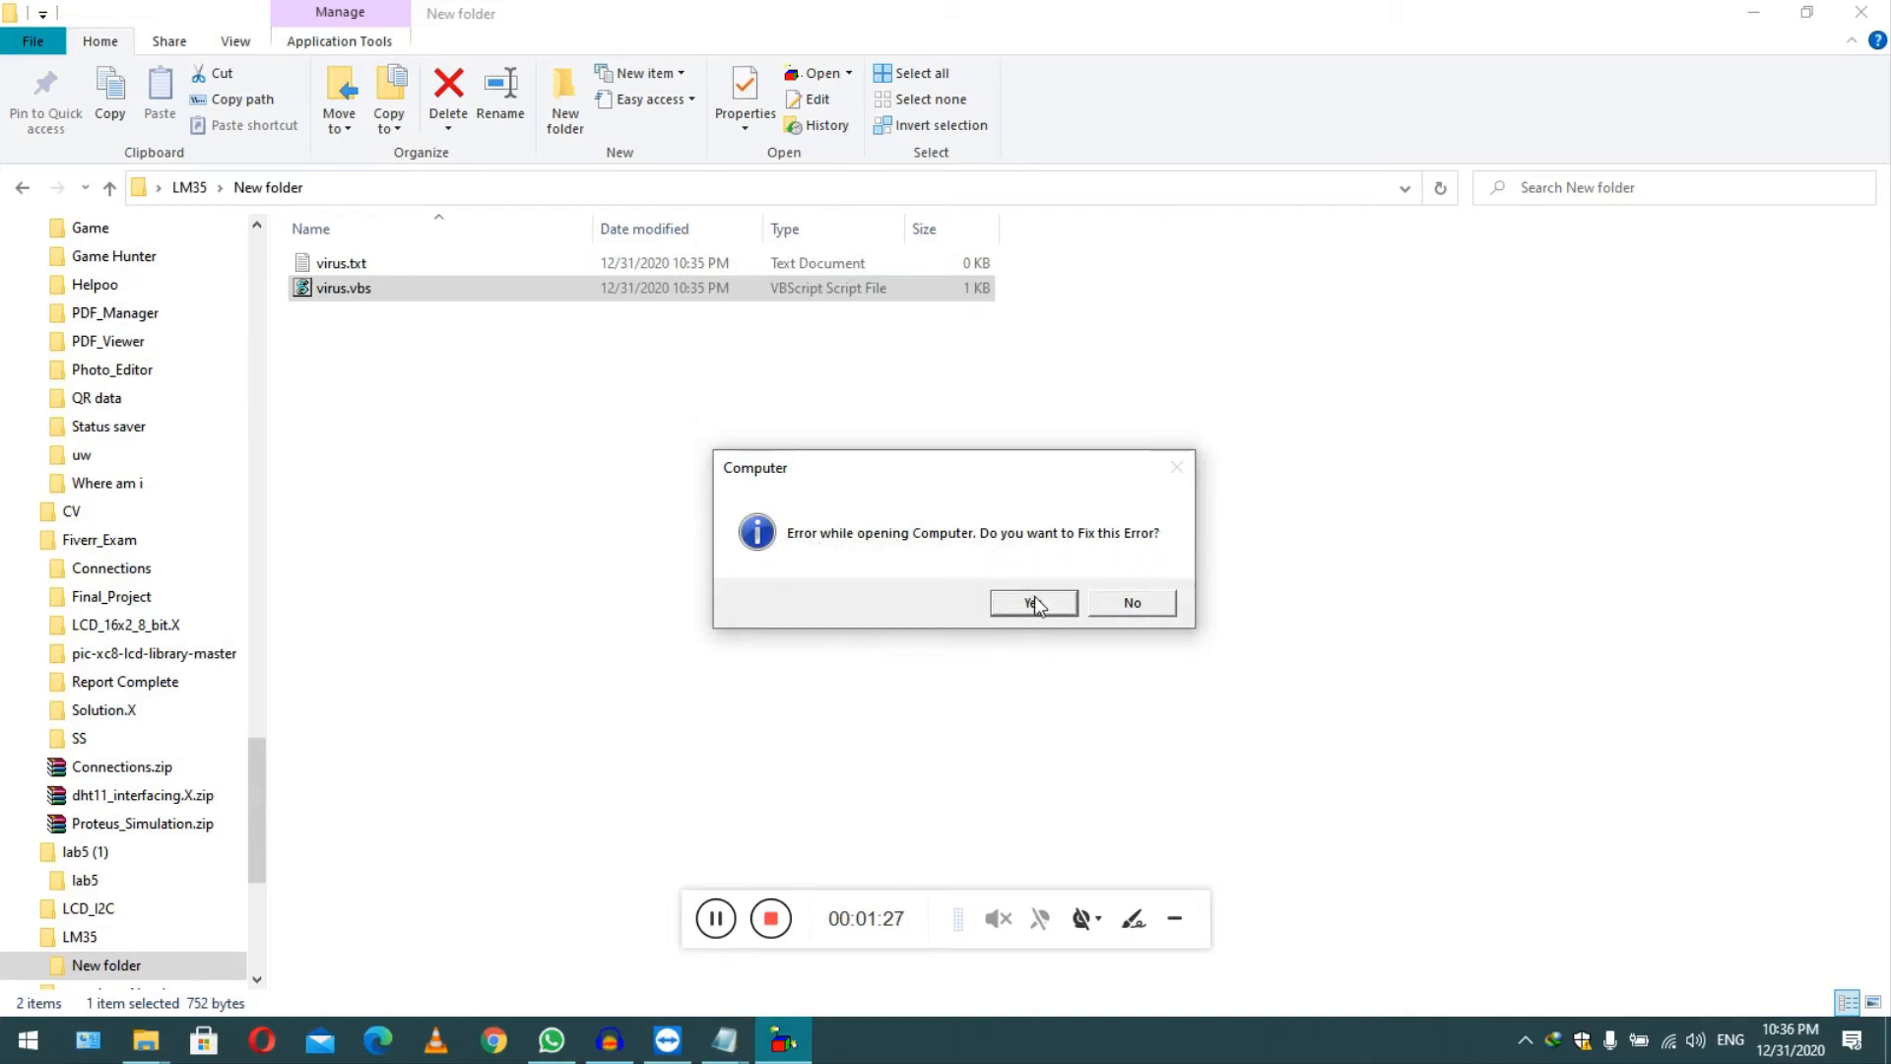
{"action": "left_click", "coordinate": [1031, 603]}
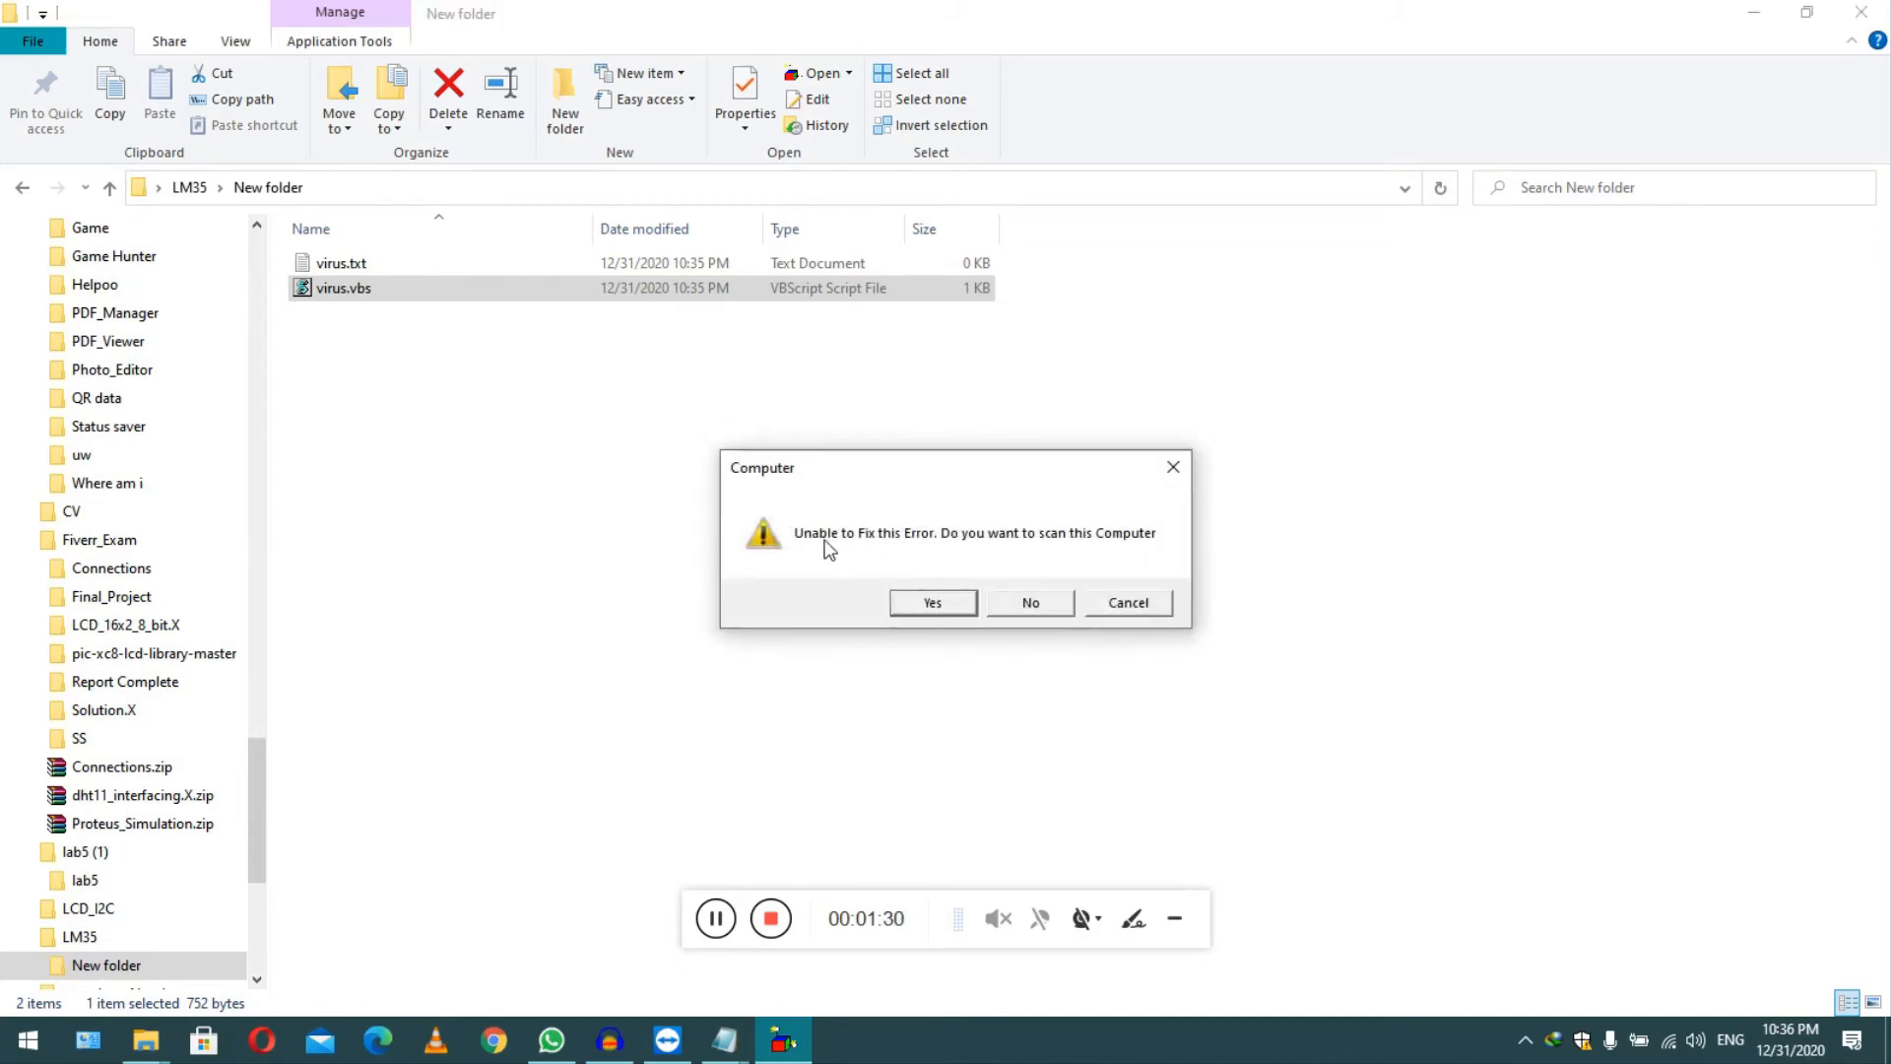
{"action": "mouse_move", "coordinate": [923, 549]}
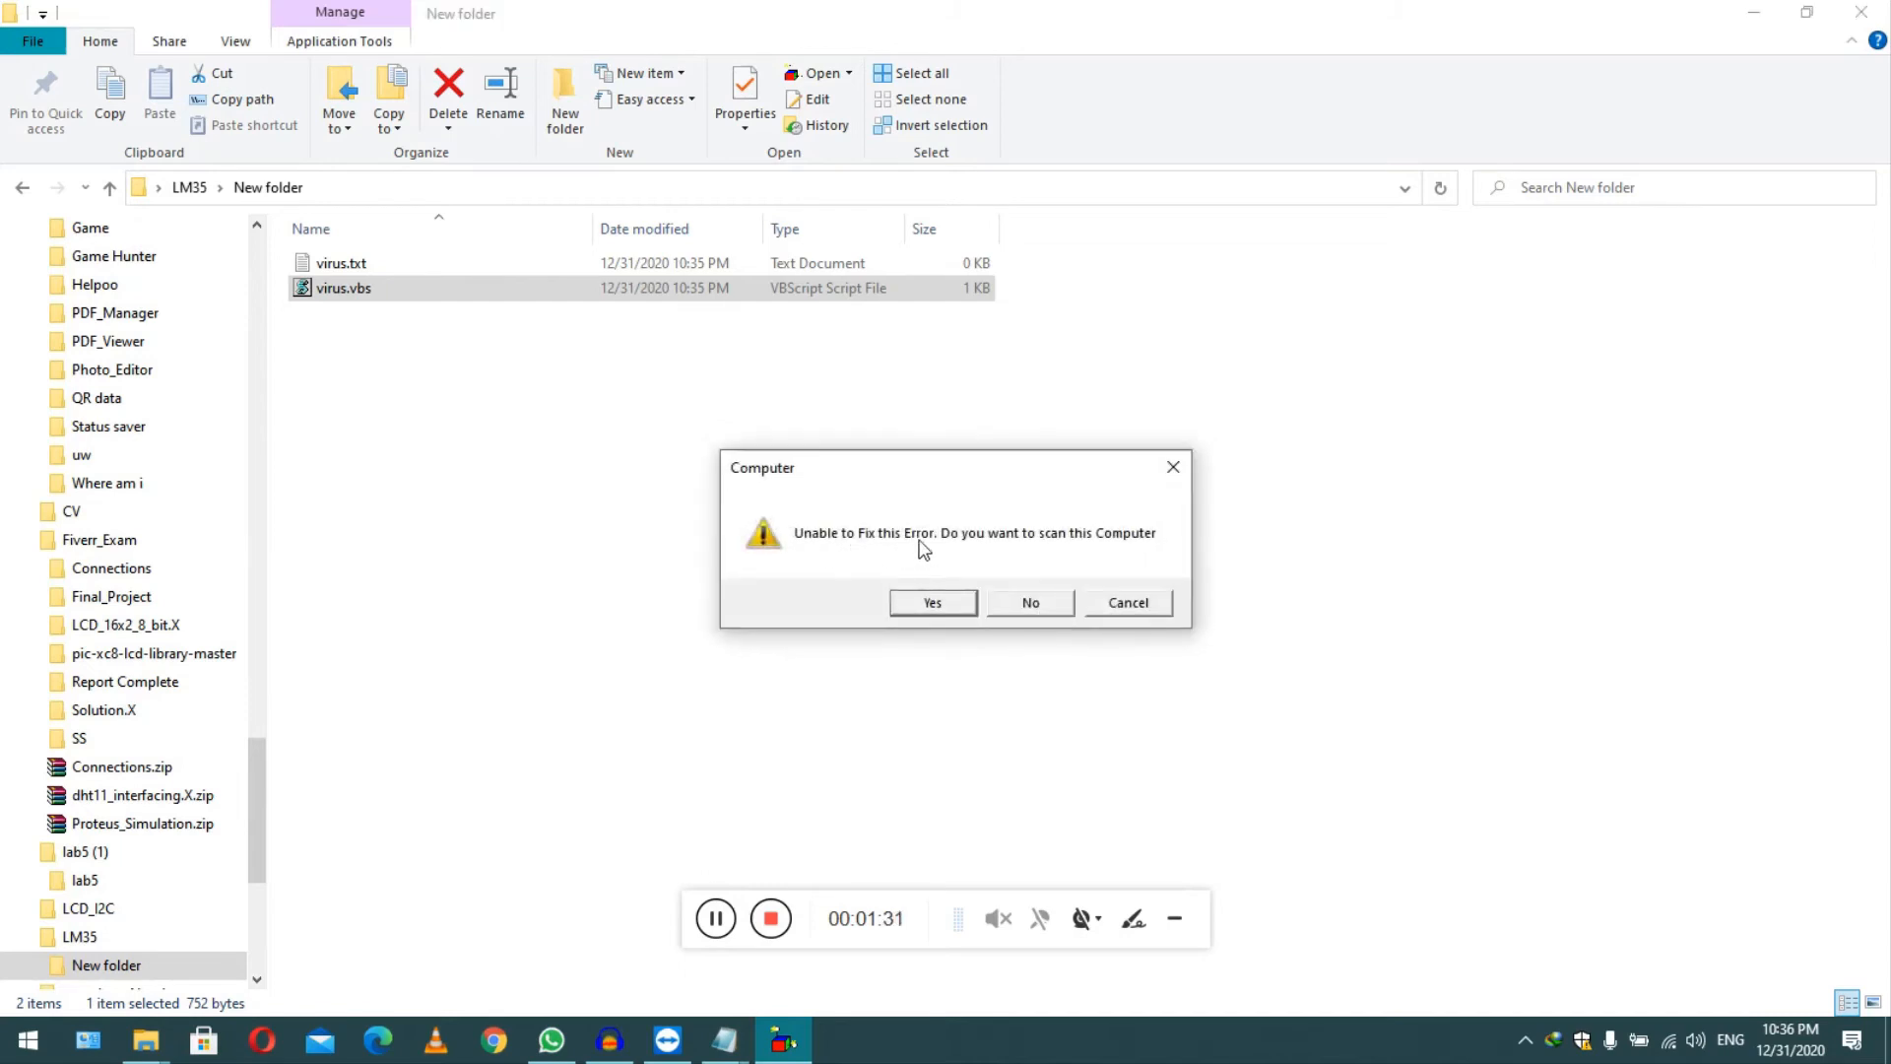
{"action": "mouse_move", "coordinate": [996, 555]}
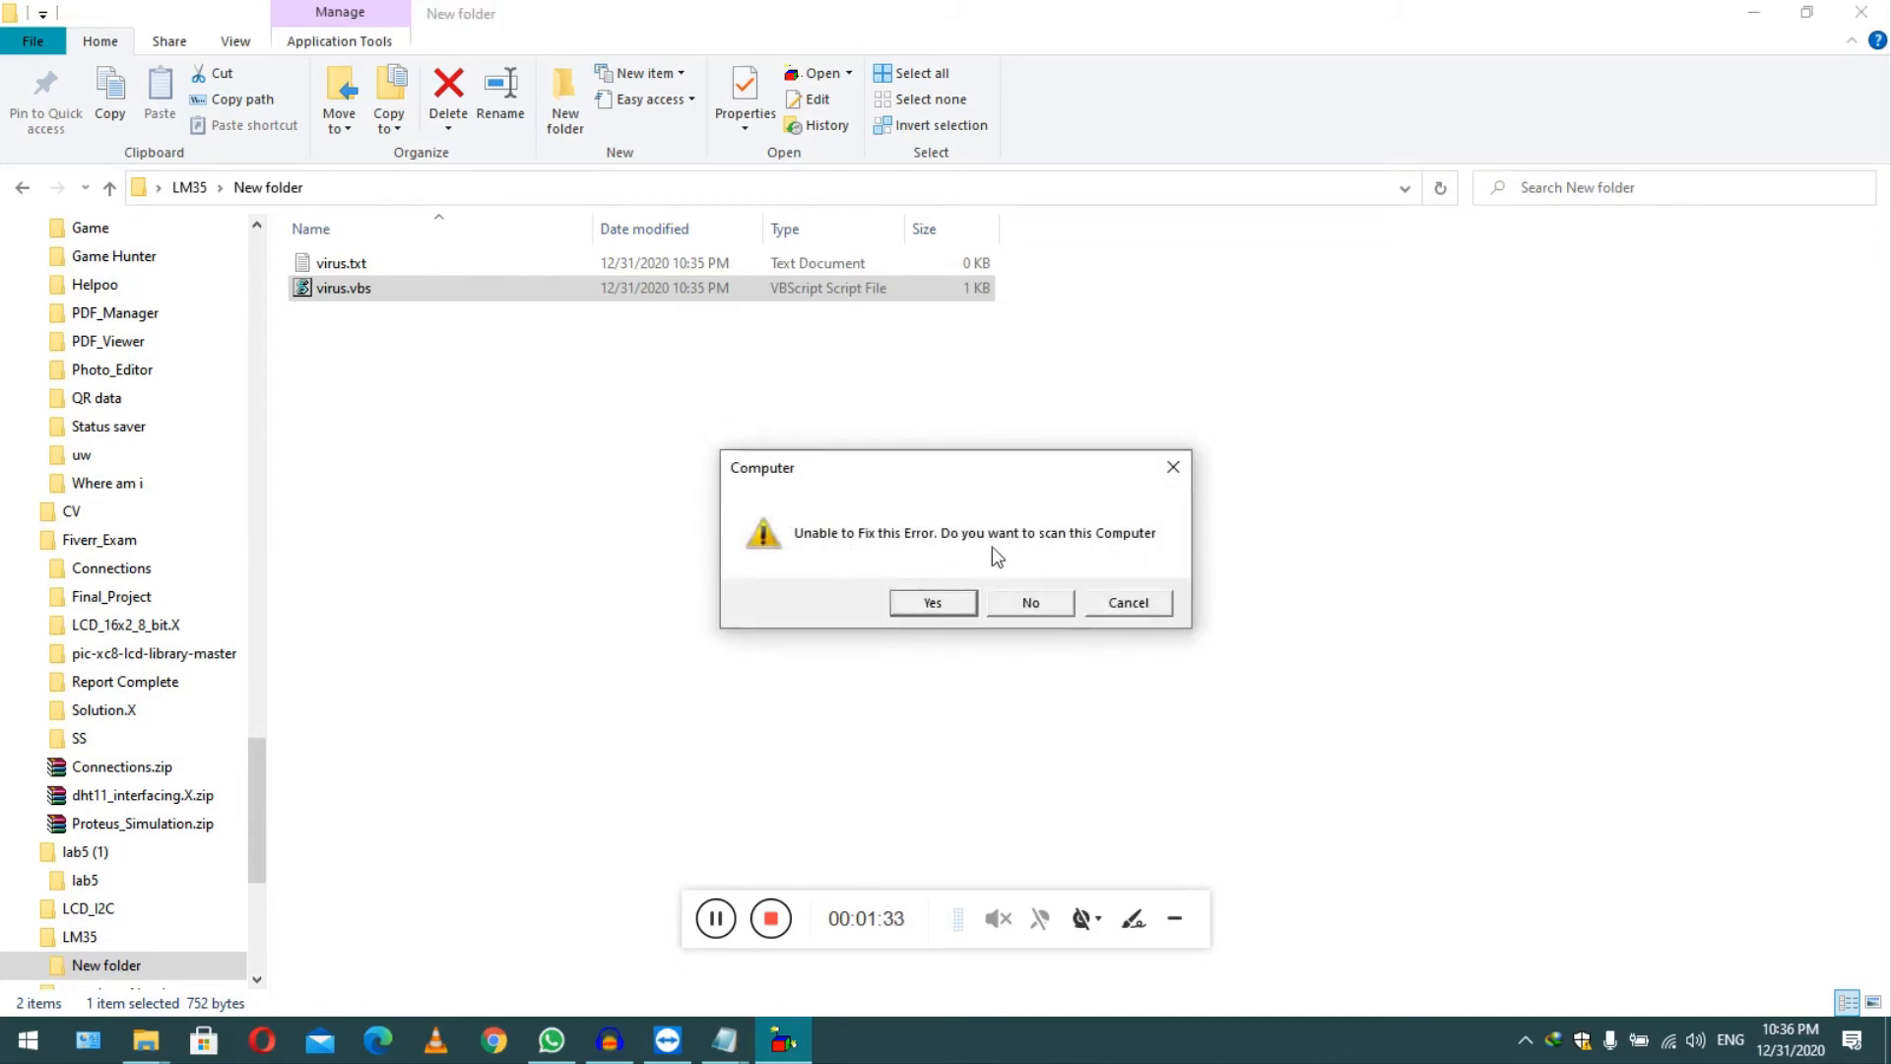
Answer the scan, virus-detected, unable-to-delete and password-copying message boxes in turn
{"action": "left_click", "coordinate": [931, 602]}
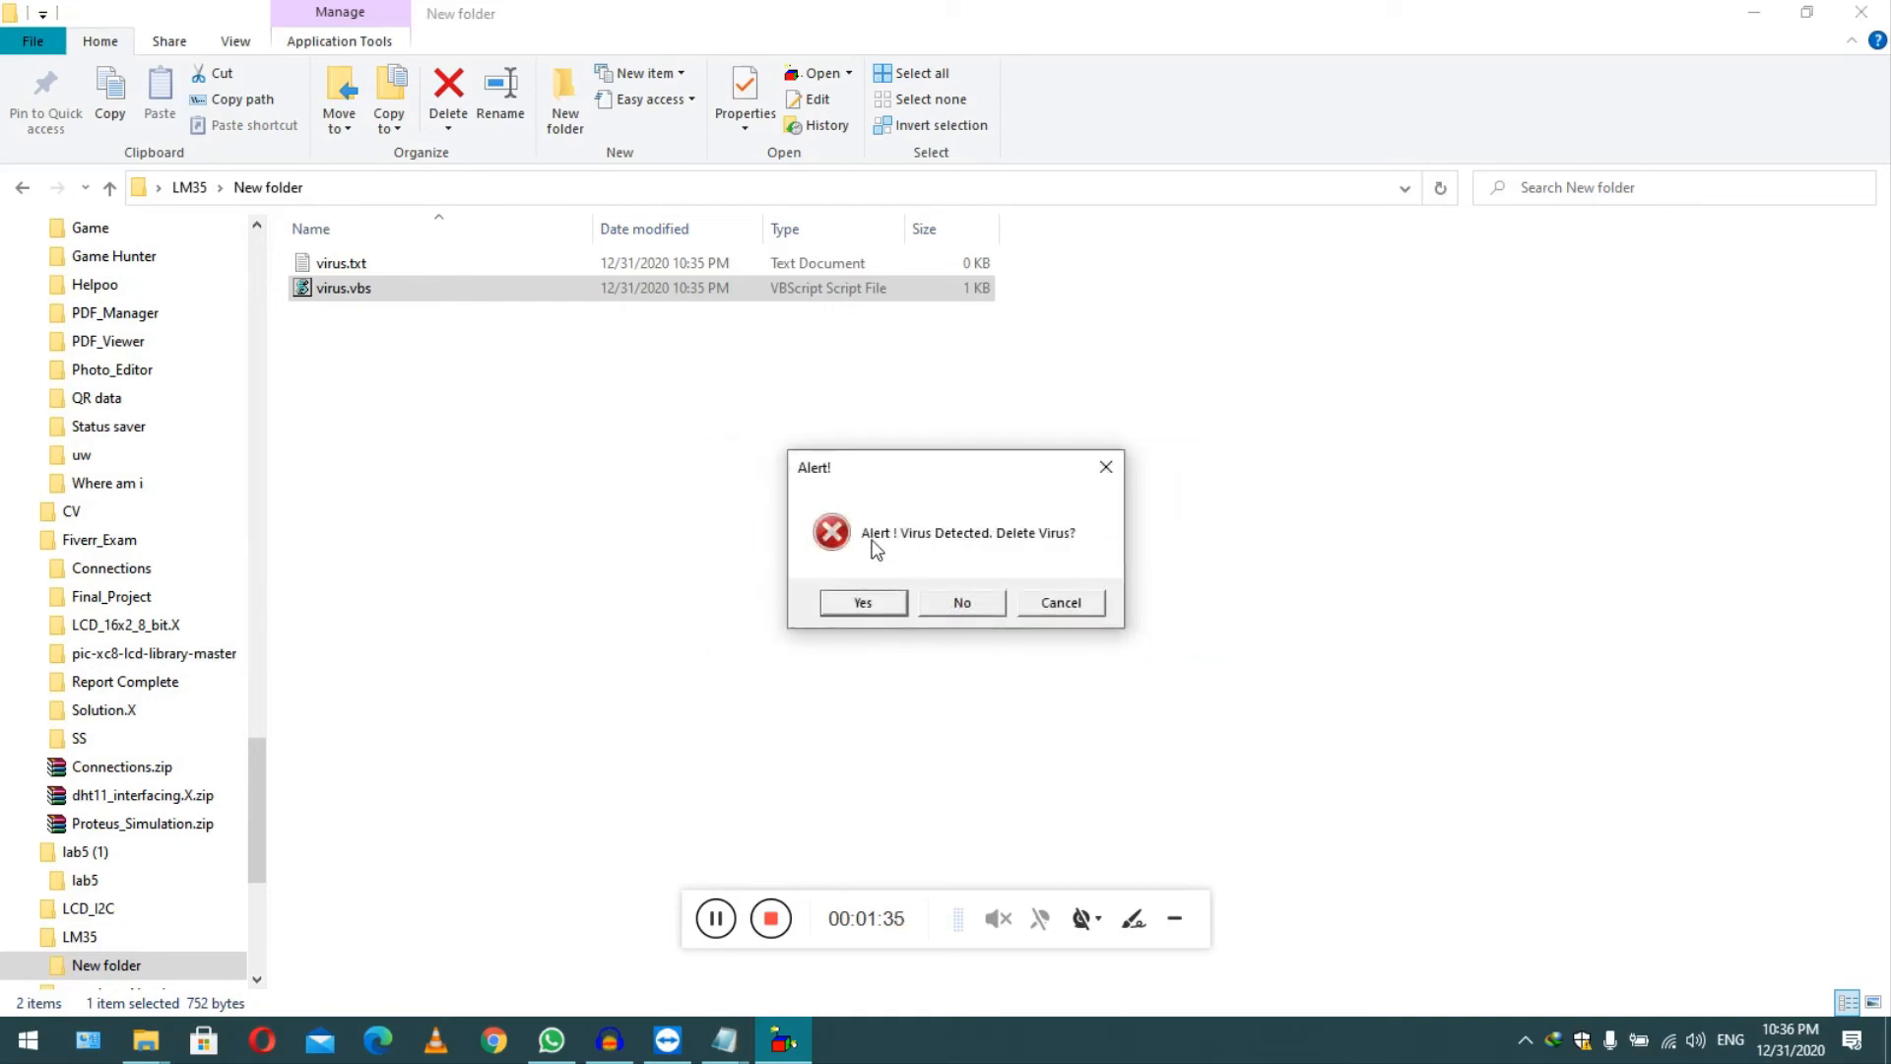
{"action": "mouse_move", "coordinate": [1065, 554]}
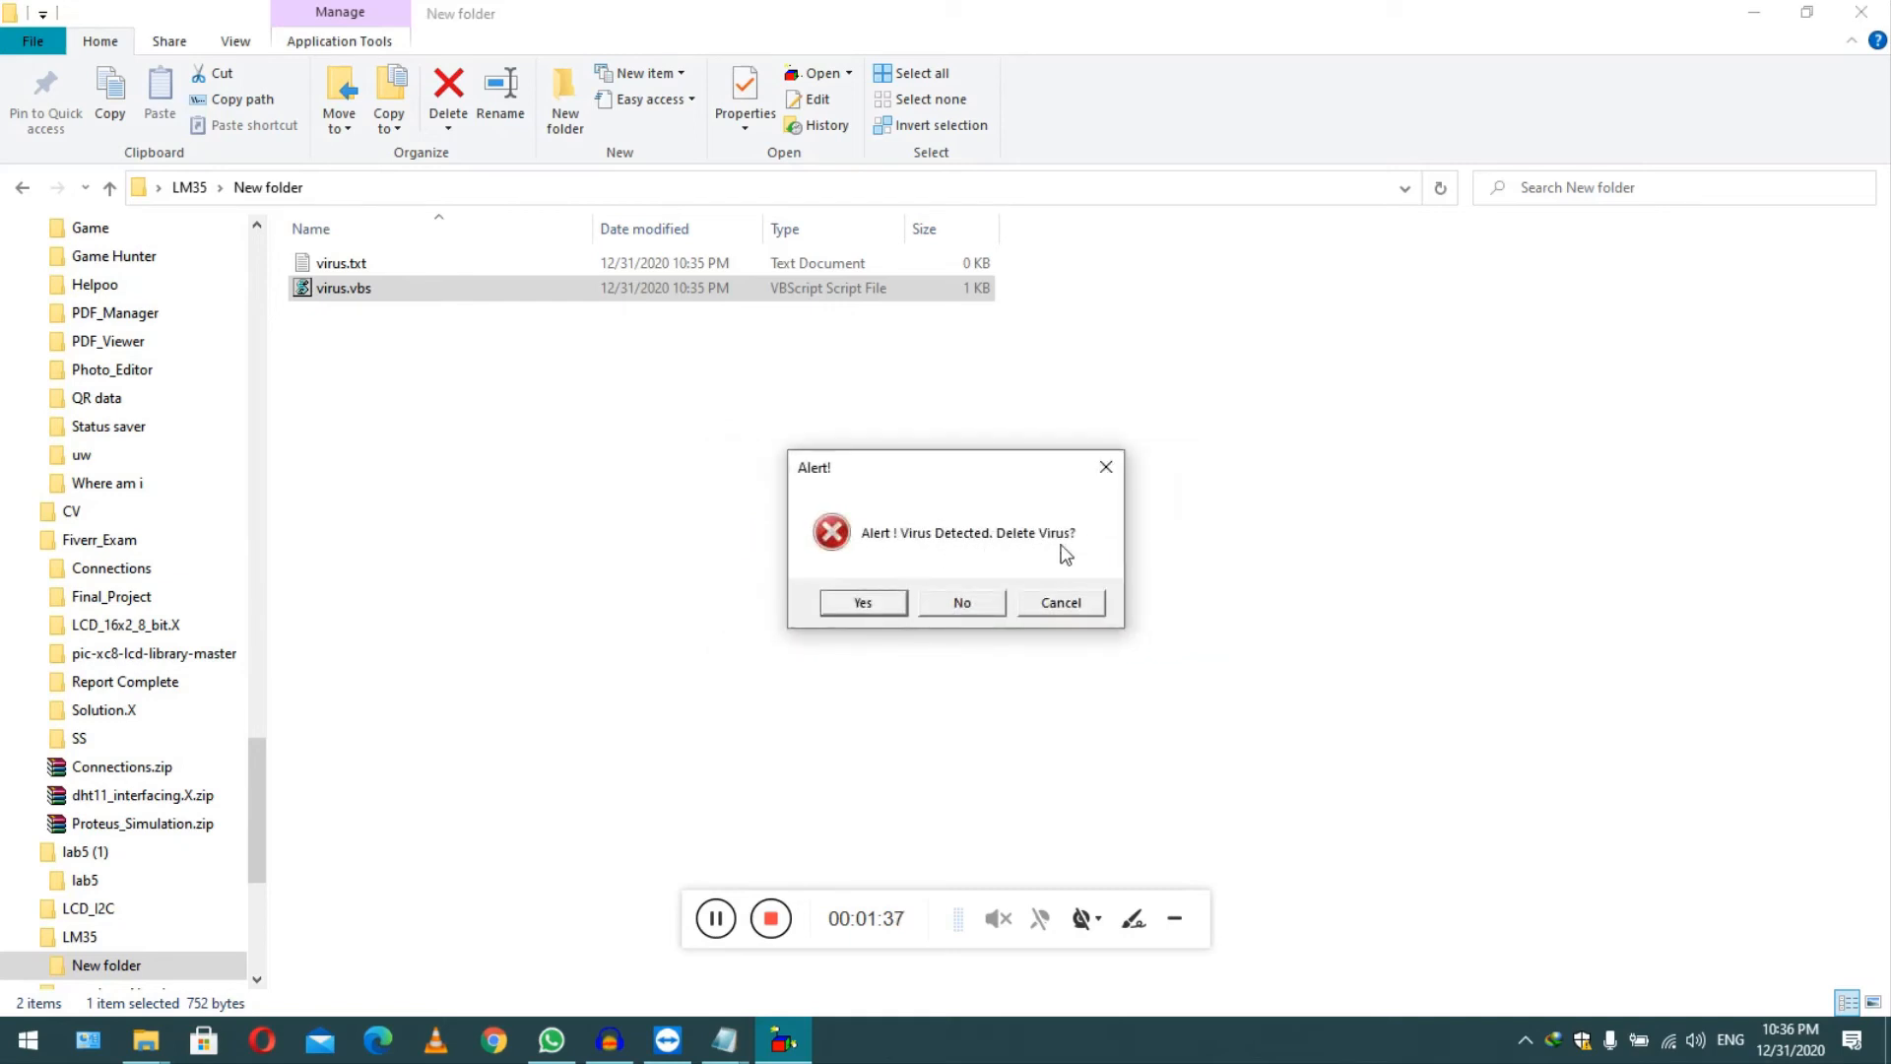
{"action": "left_click", "coordinate": [861, 602]}
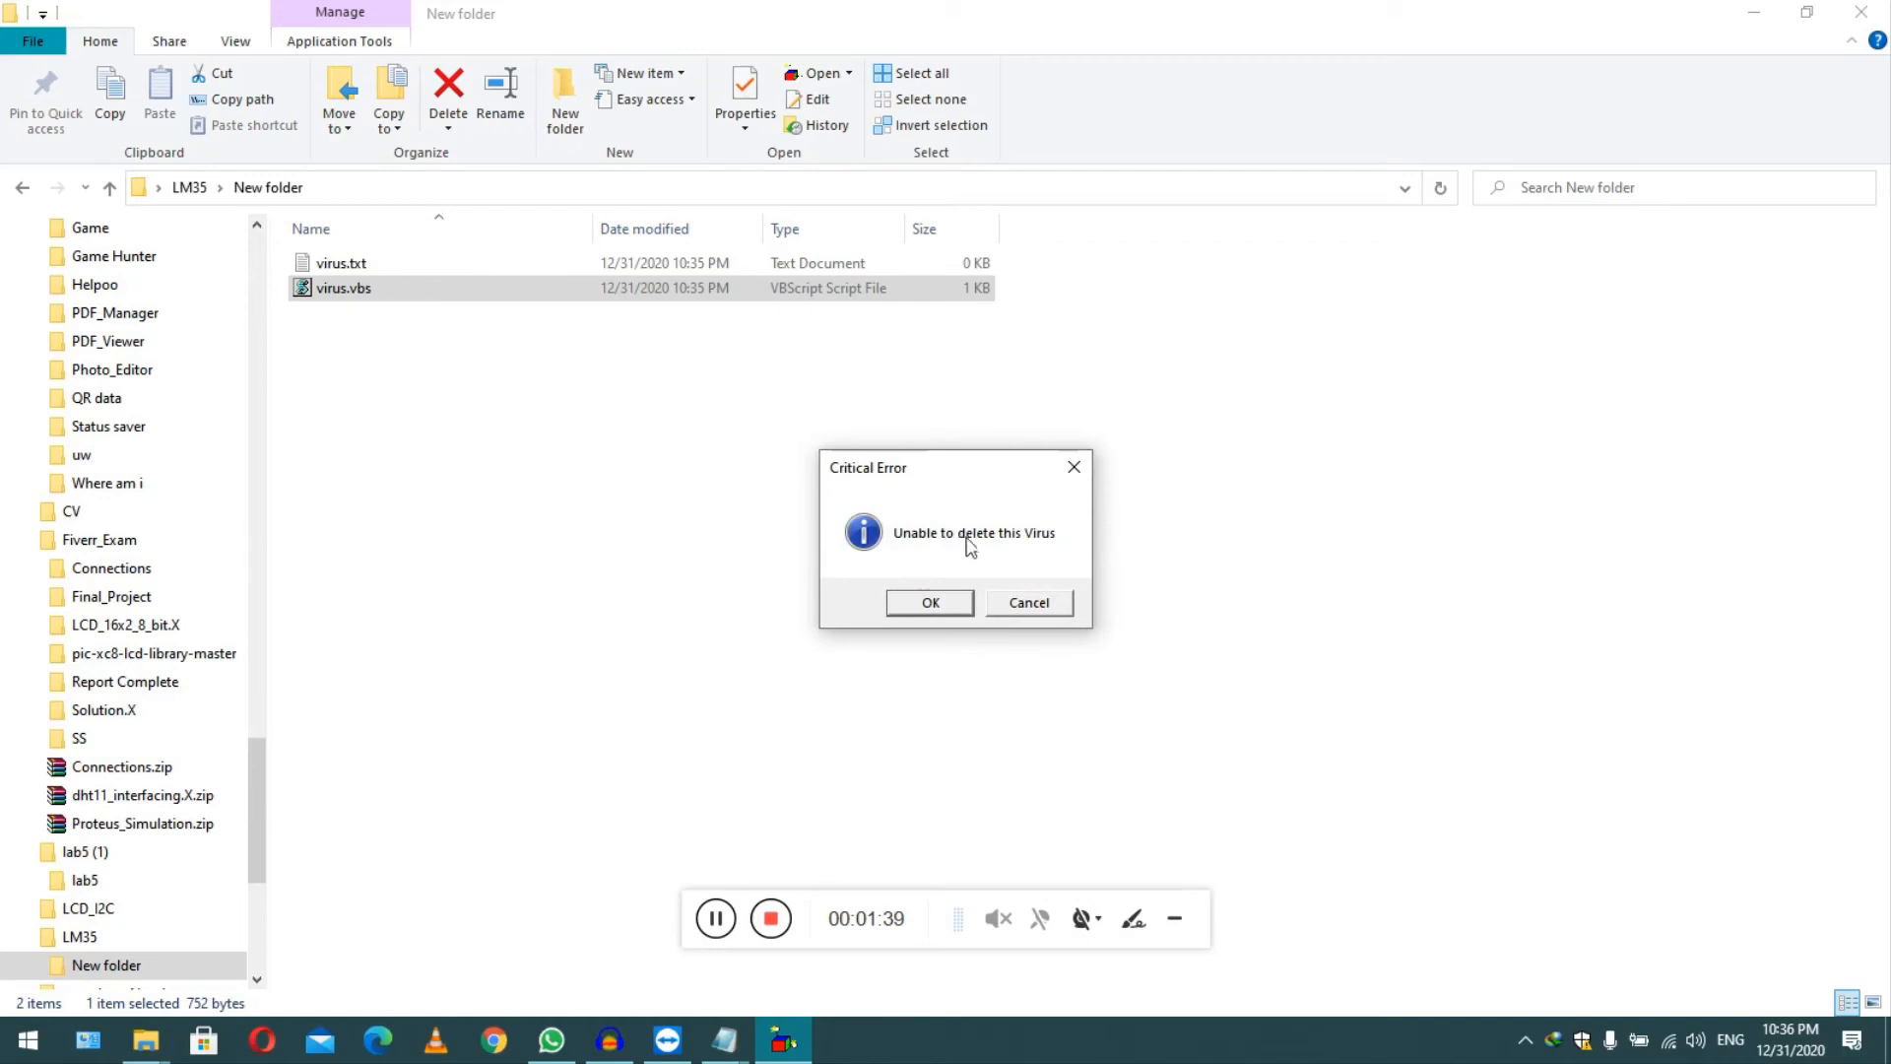
{"action": "left_click", "coordinate": [930, 602]}
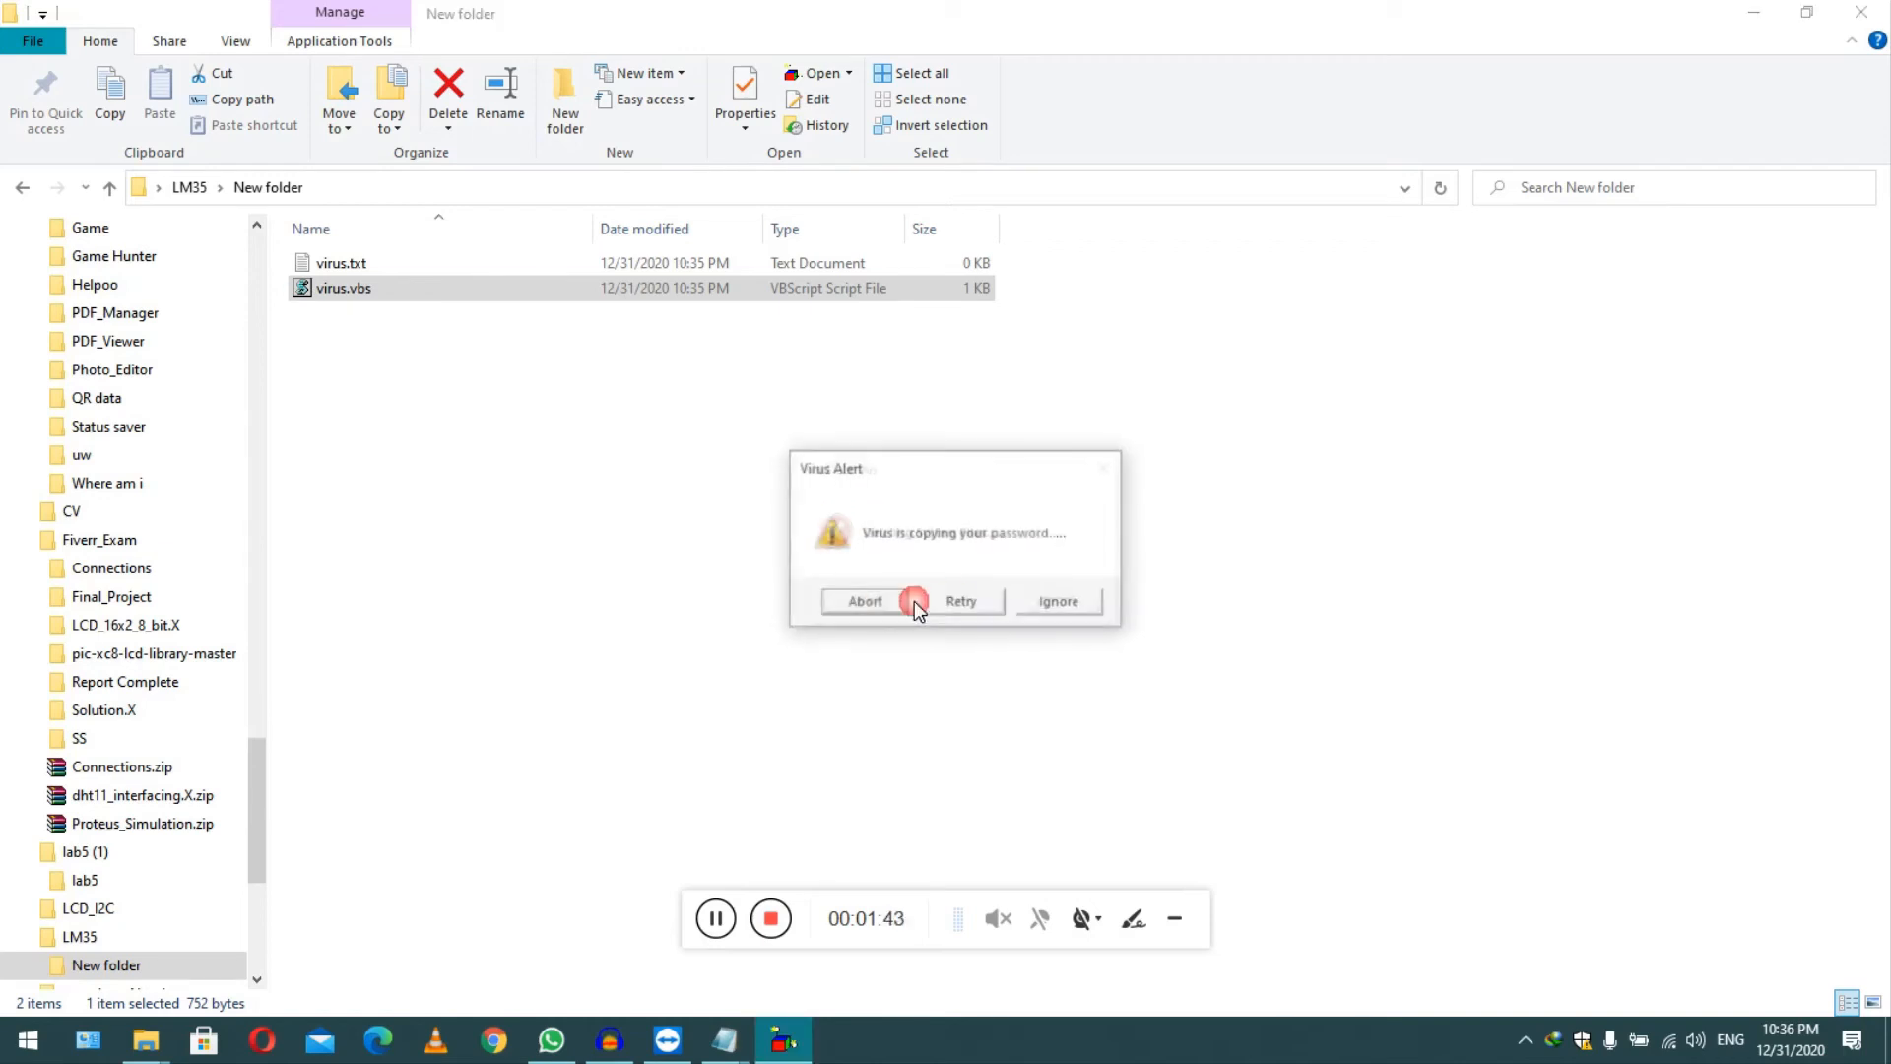
{"action": "left_click", "coordinate": [864, 600]}
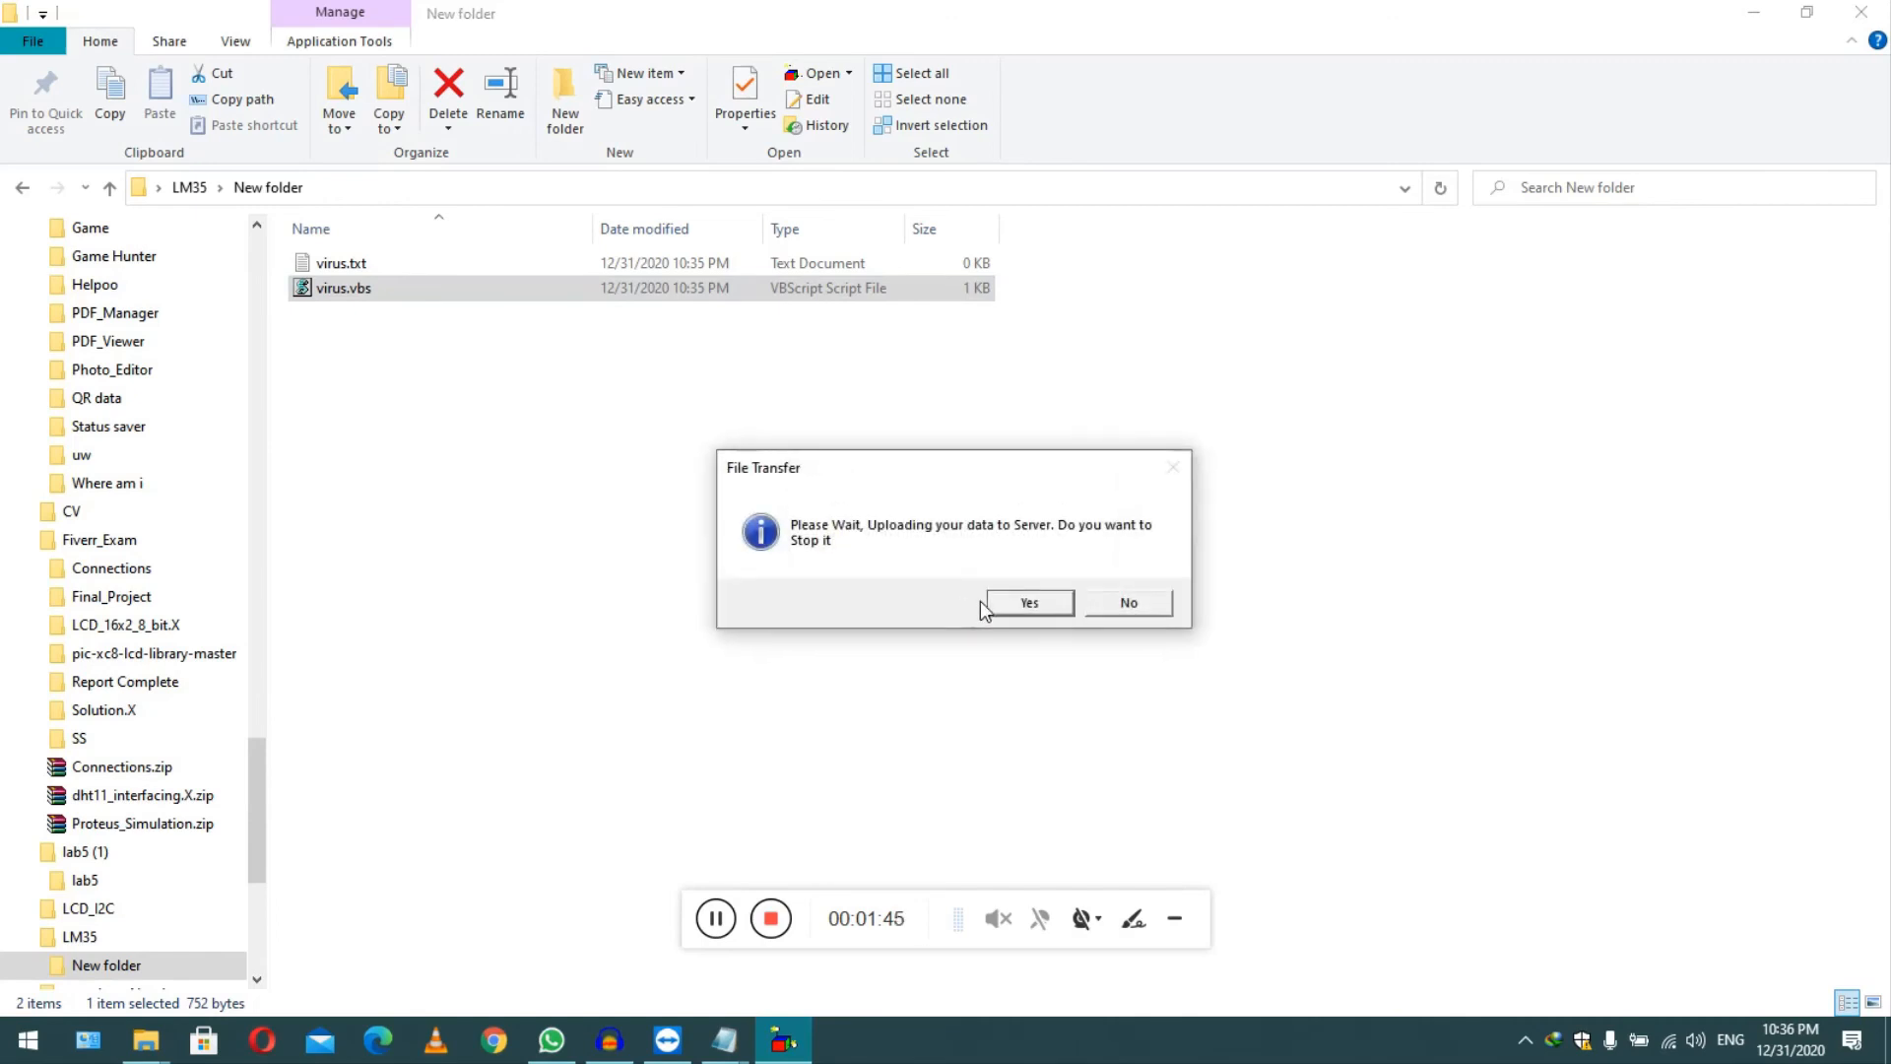
{"action": "mouse_move", "coordinate": [800, 859]}
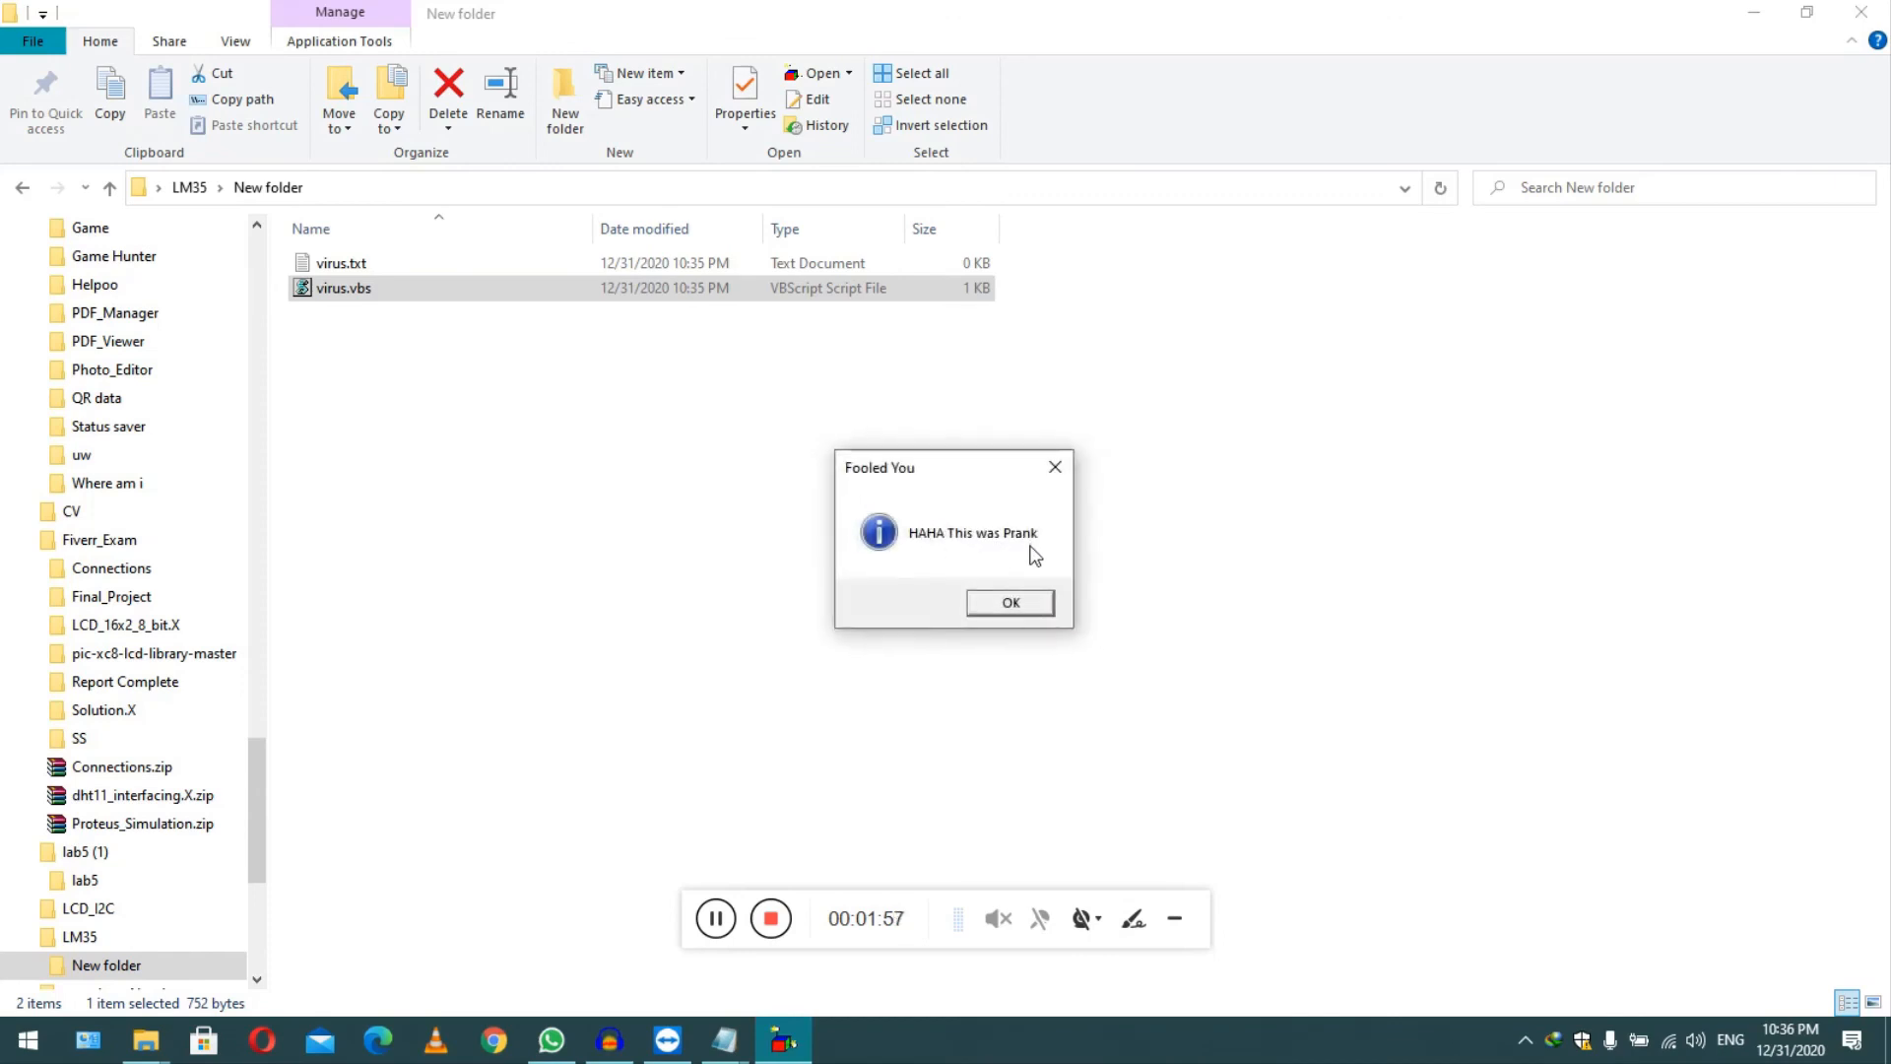
{"action": "mouse_move", "coordinate": [557, 193]}
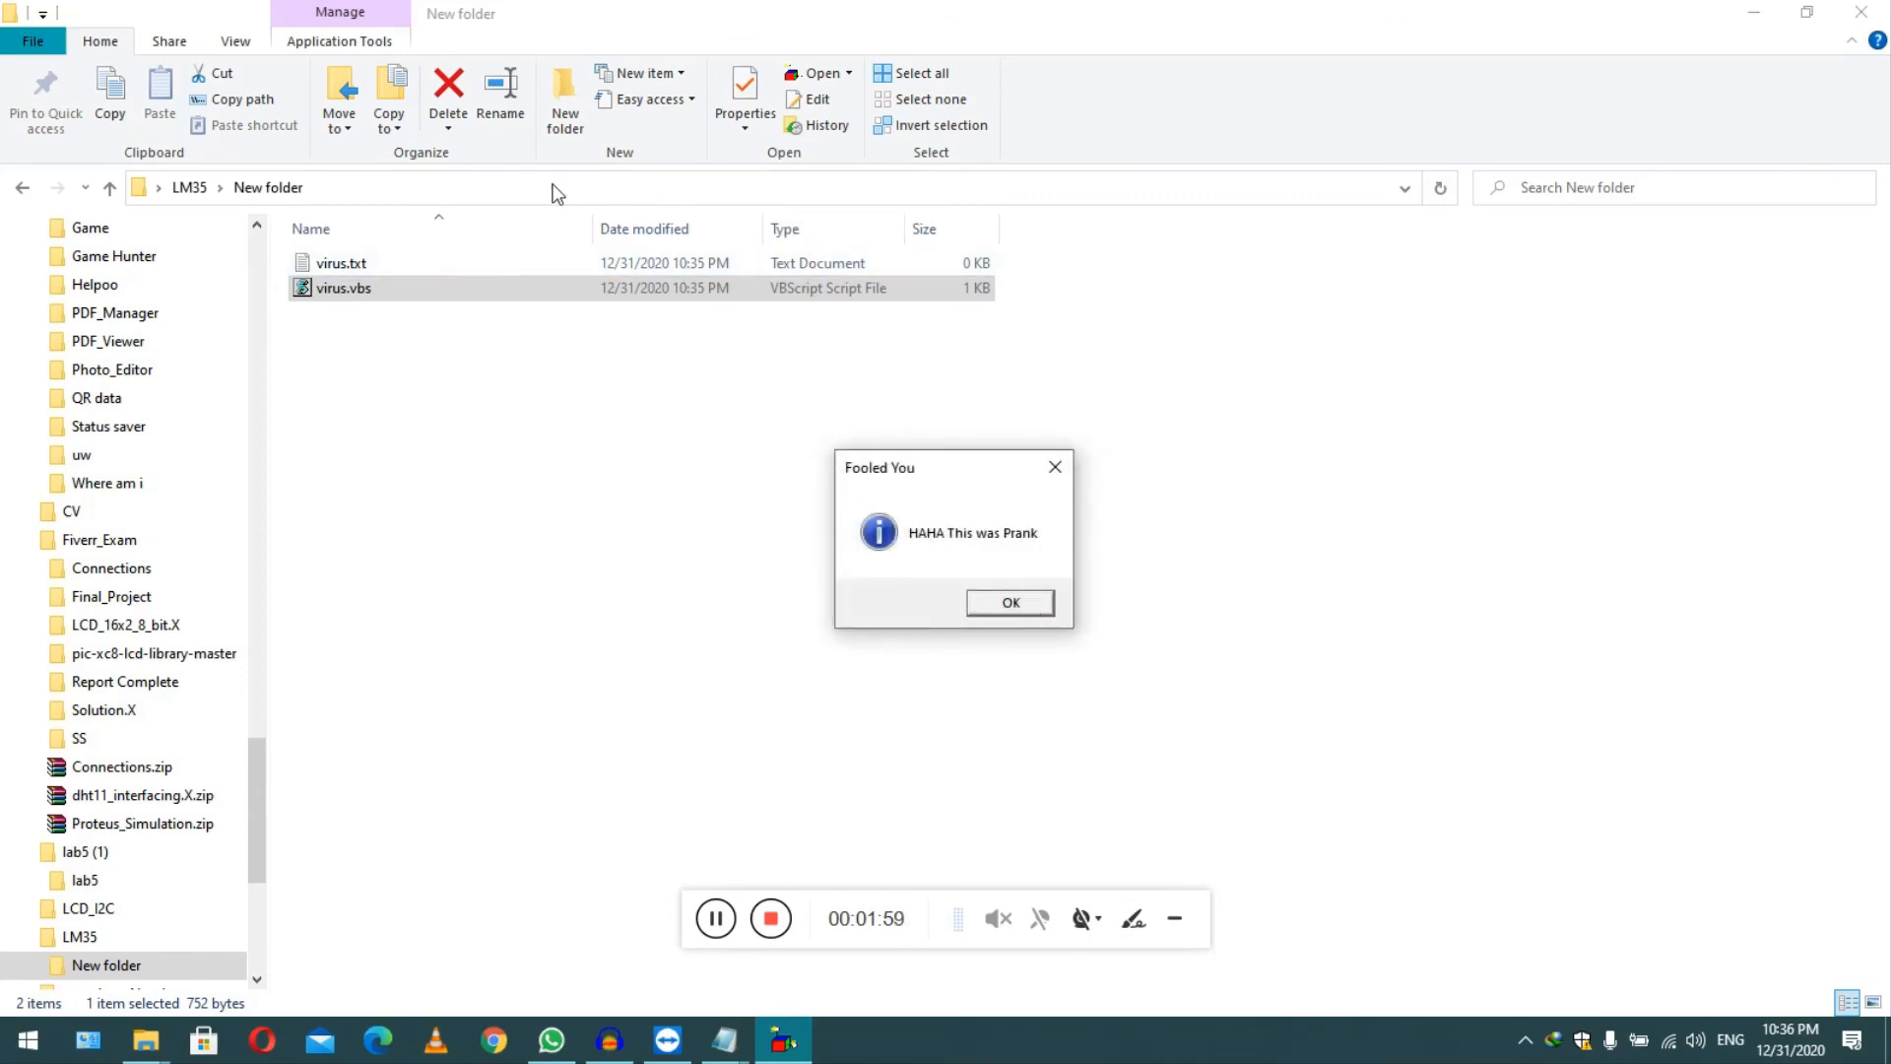
{"action": "mouse_move", "coordinate": [738, 458]}
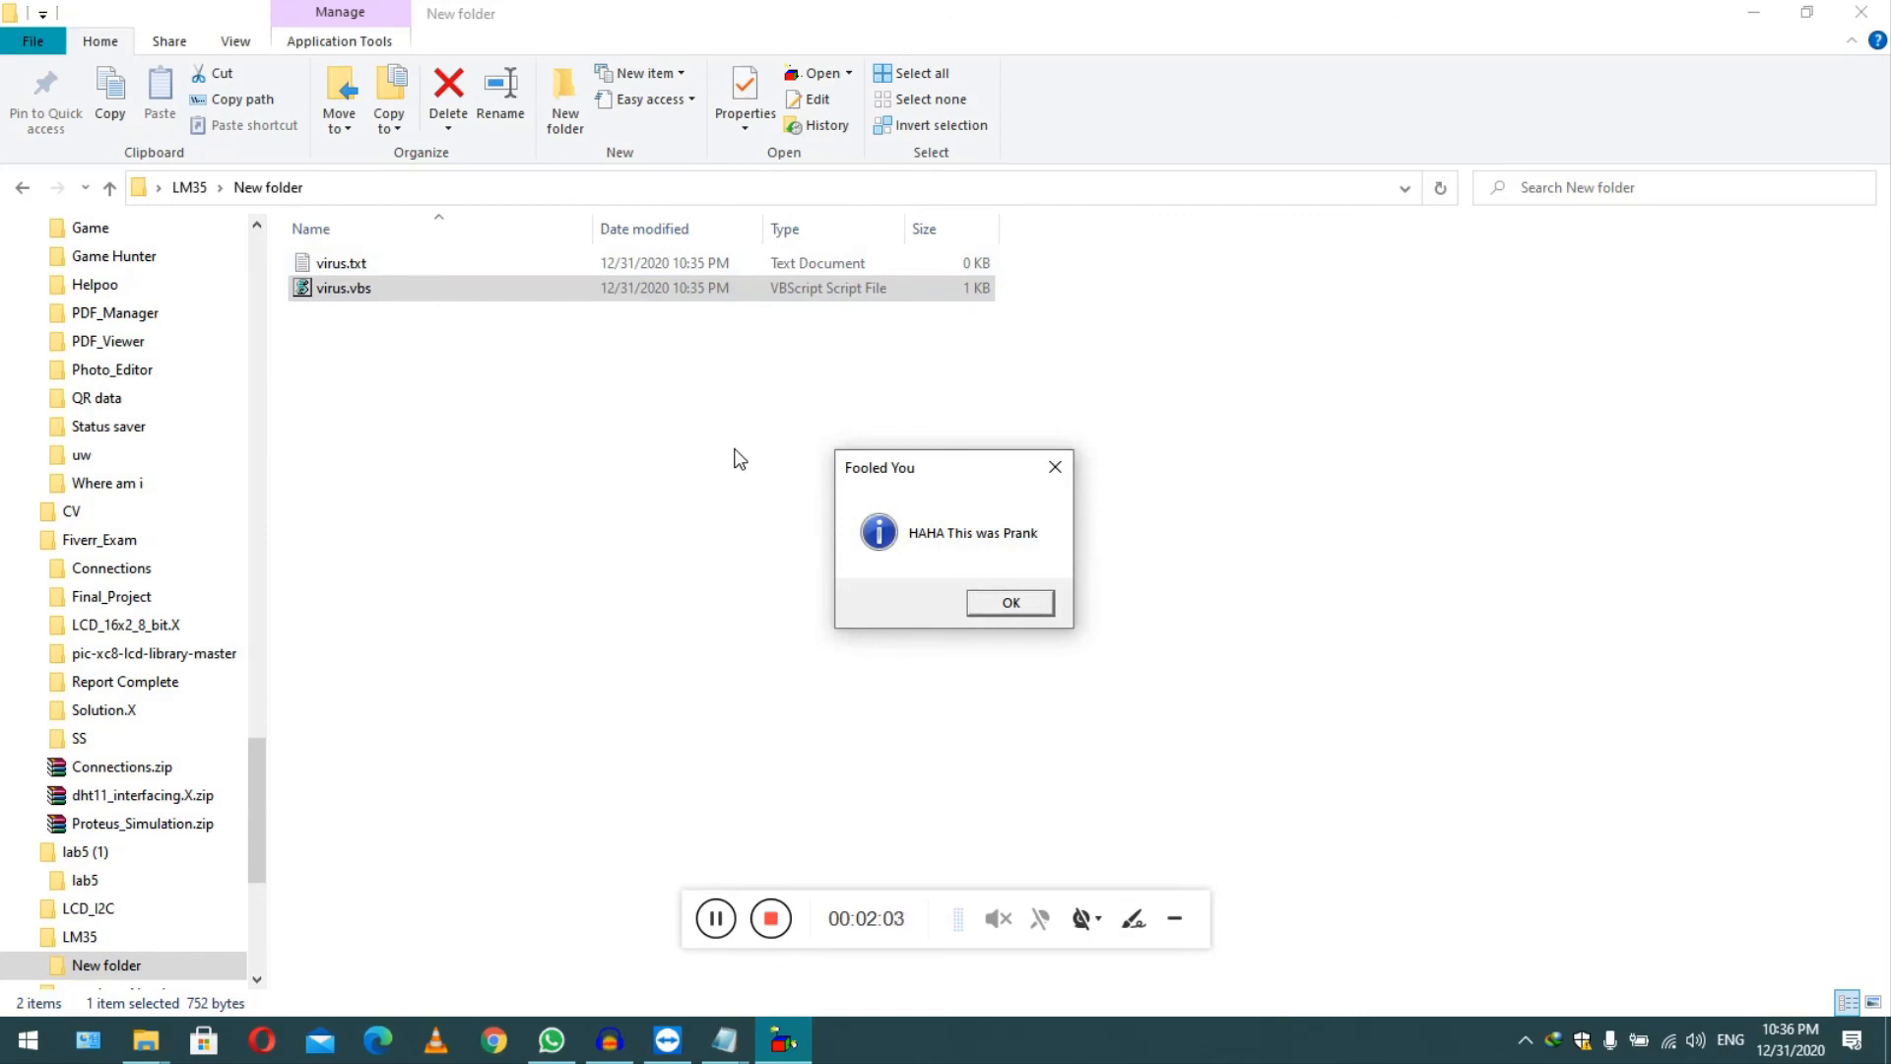
{"action": "mouse_move", "coordinate": [504, 334]}
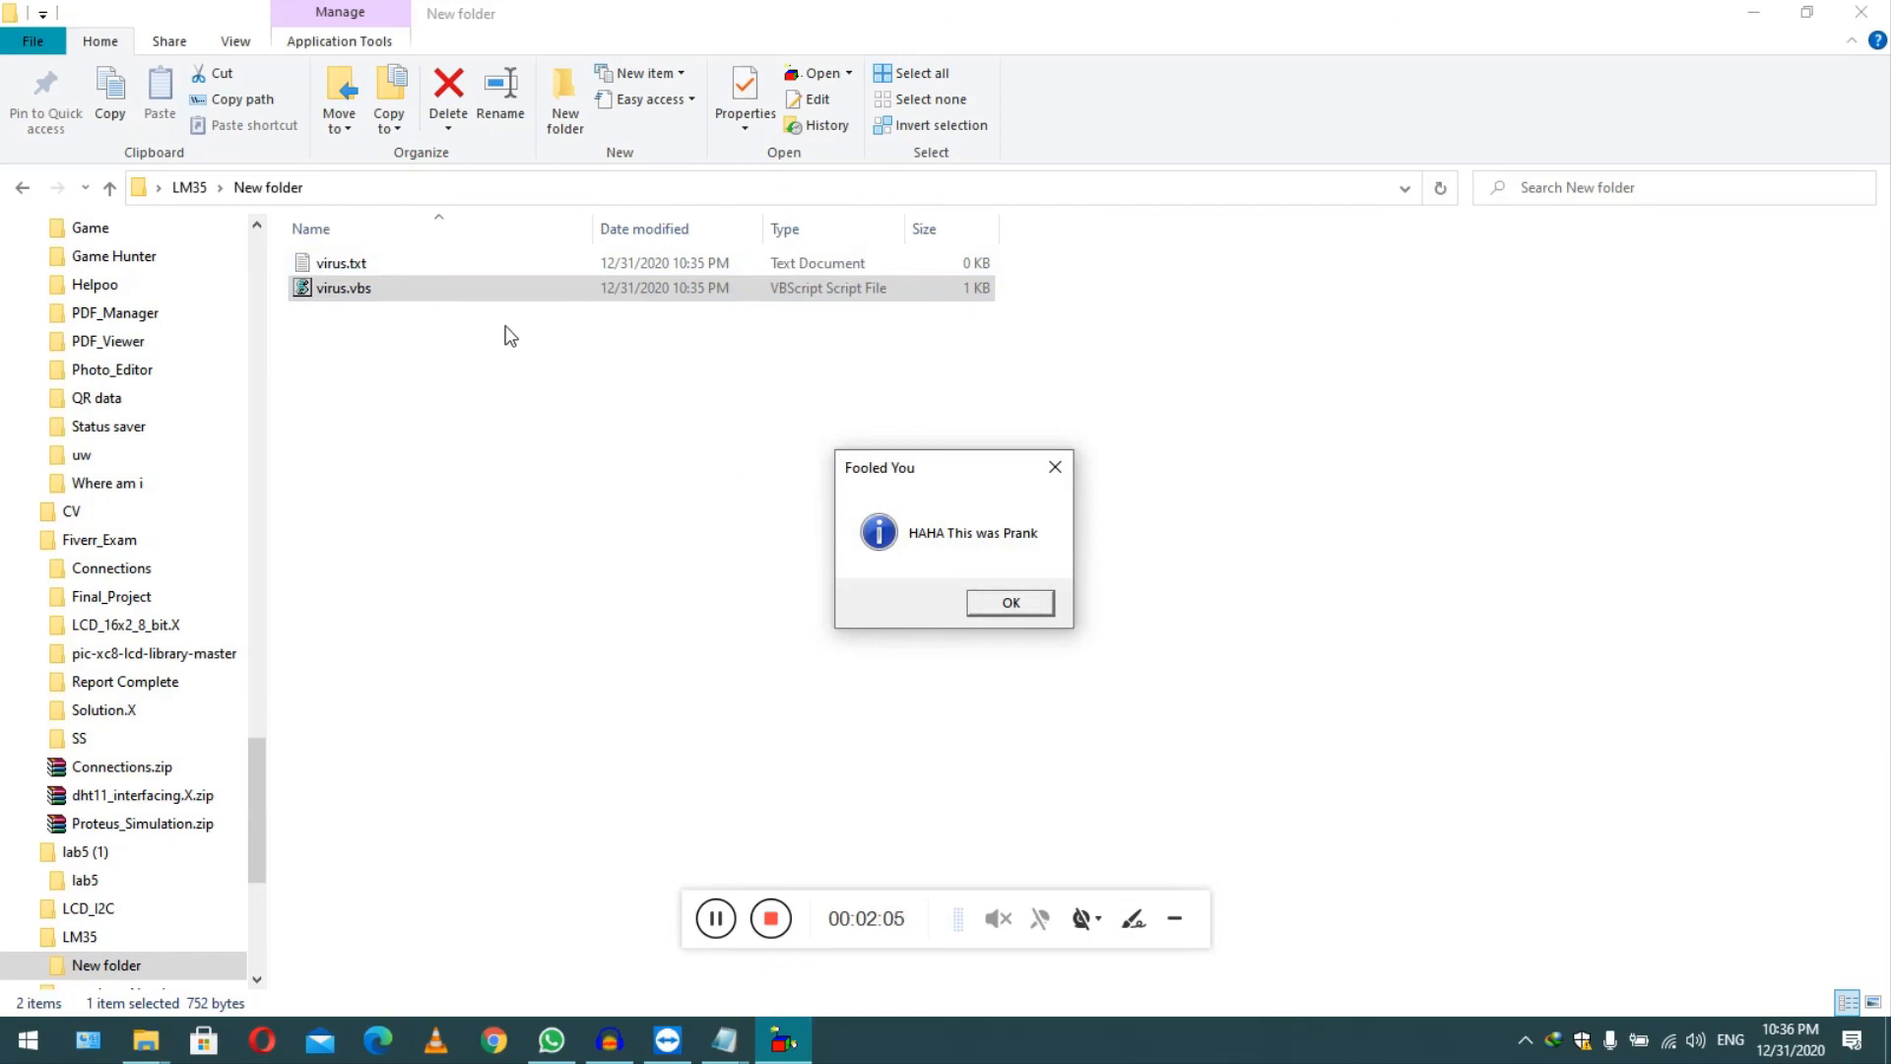